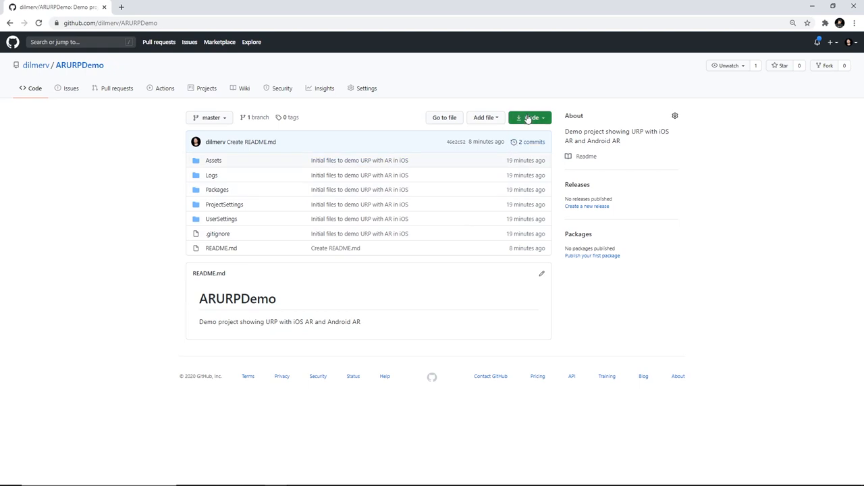
Step: Reveal the ARURPDemo repository's clone address from the green Code button
click(529, 118)
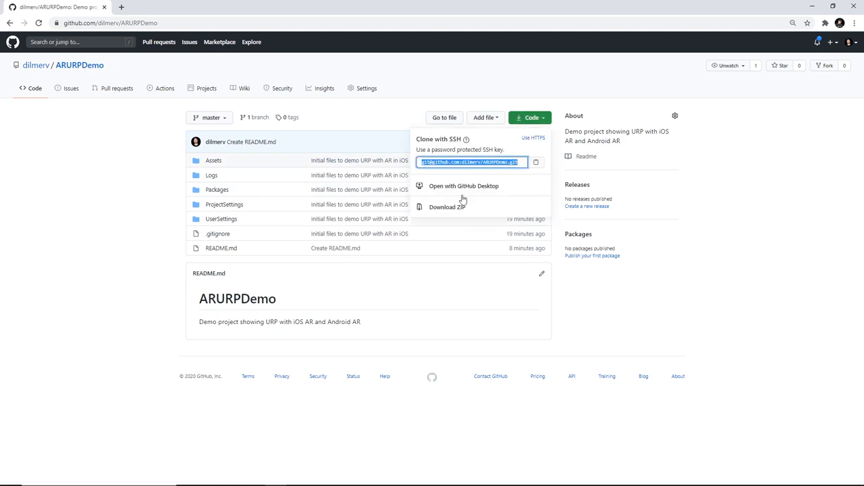
mouse_move(309, 317)
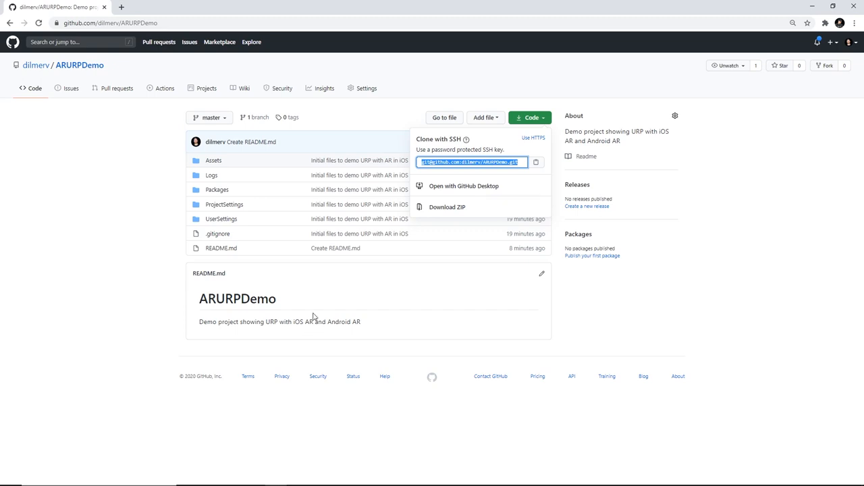
mouse_move(313, 324)
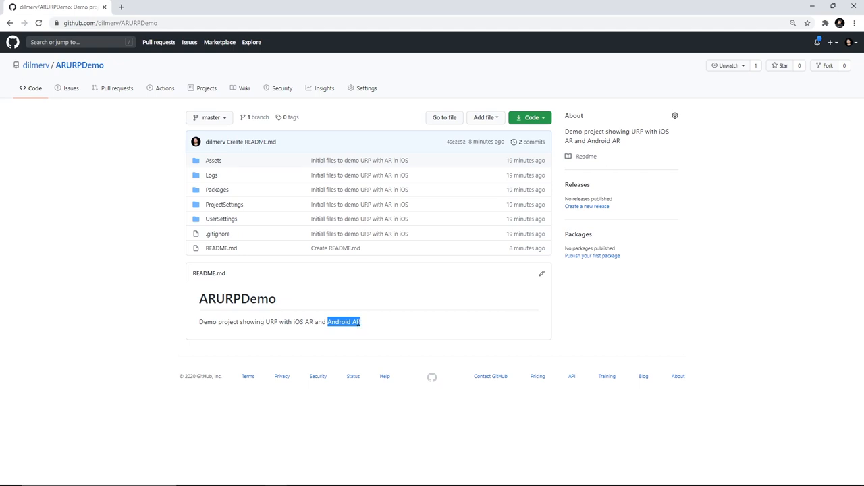
mouse_move(357, 321)
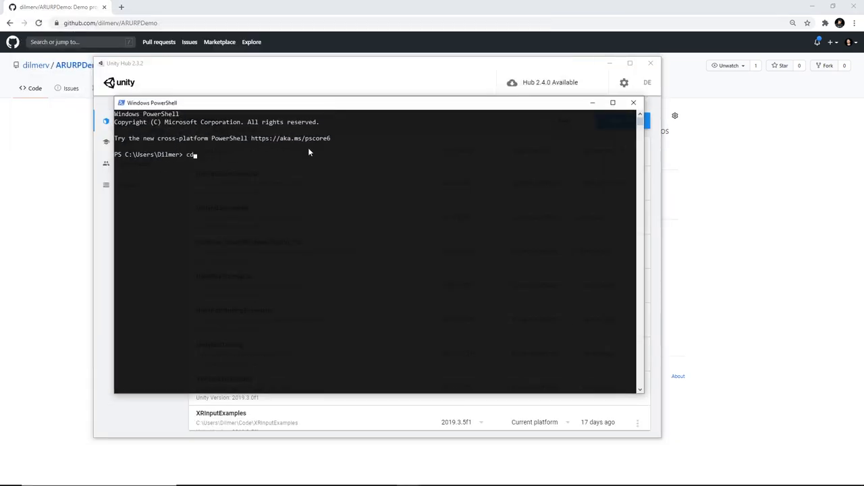
Step: Change into the Code folder in PowerShell before cloning ARURPDemo
text(code)
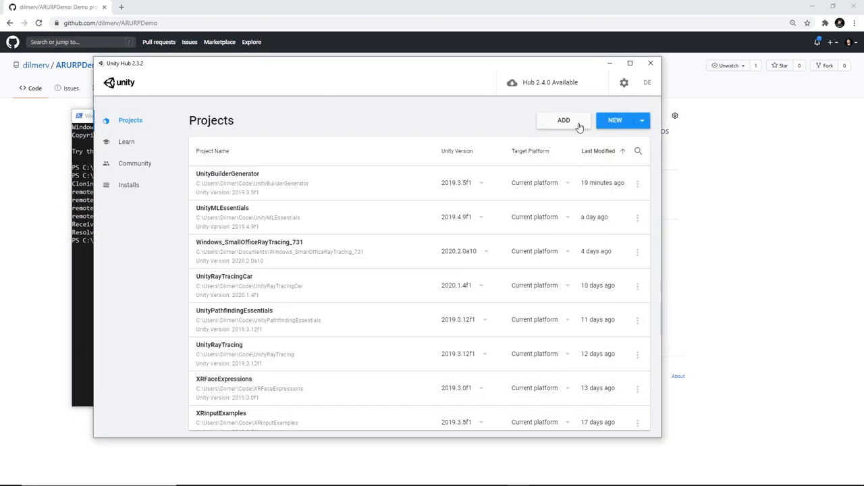
Step: Add the cloned ARURPDemo folder from Code as an existing Unity Hub project
click(563, 119)
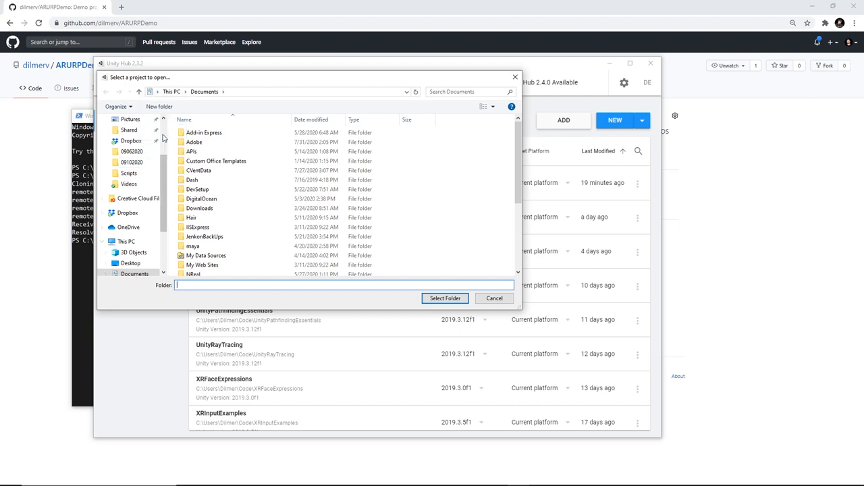
click(127, 147)
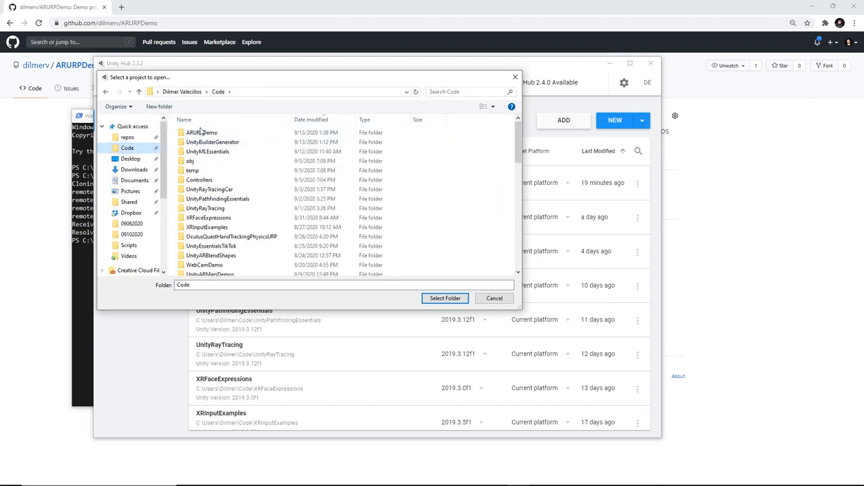
click(495, 299)
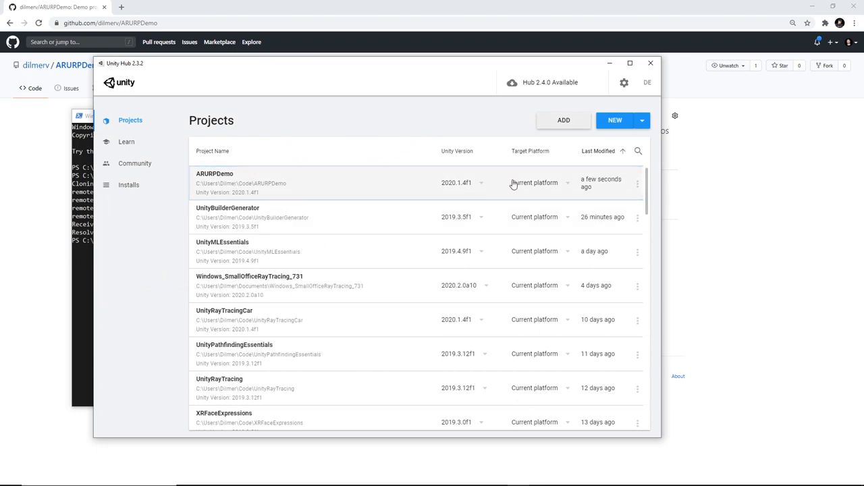
Step: Set ARURPDemo's target platform to Android and keep Unity version 2020.1.4f1
click(540, 183)
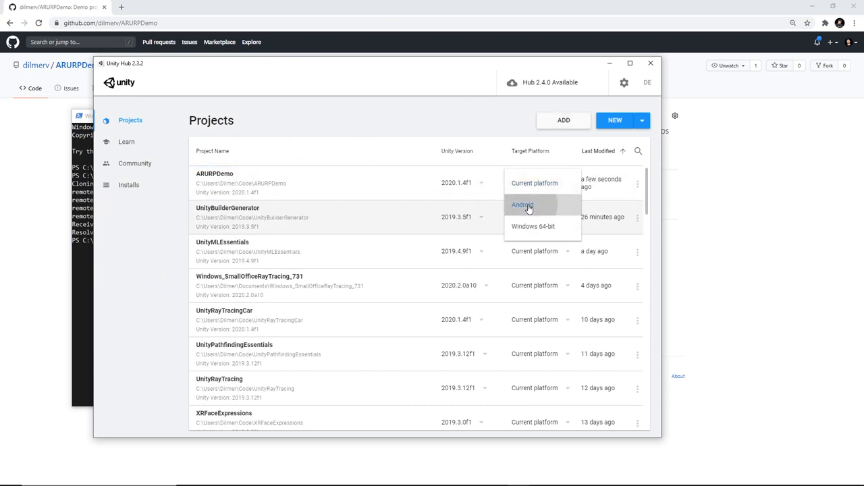
click(521, 205)
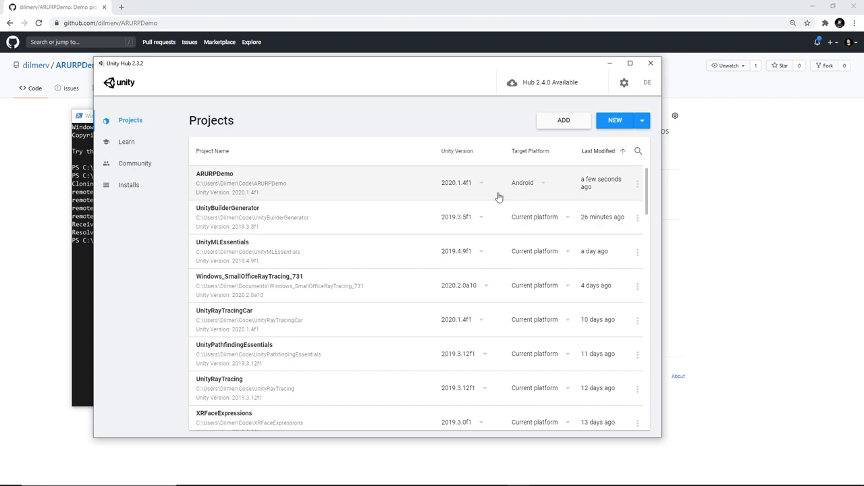
mouse_move(458, 194)
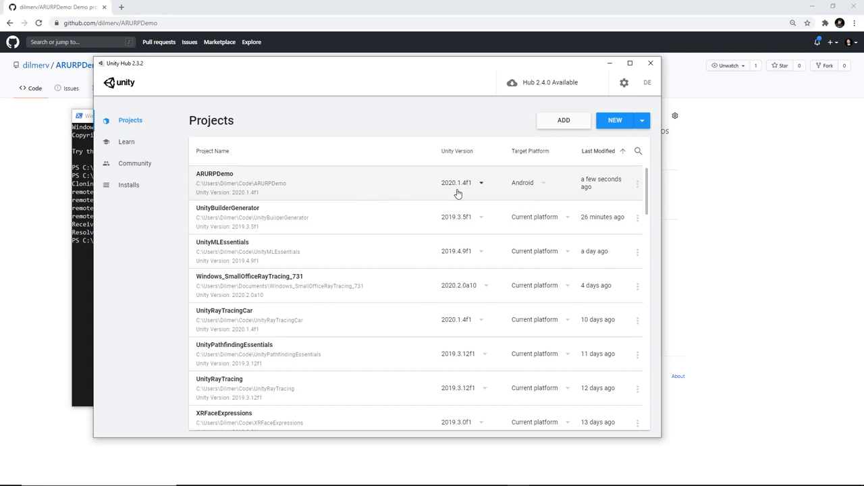
mouse_move(470, 189)
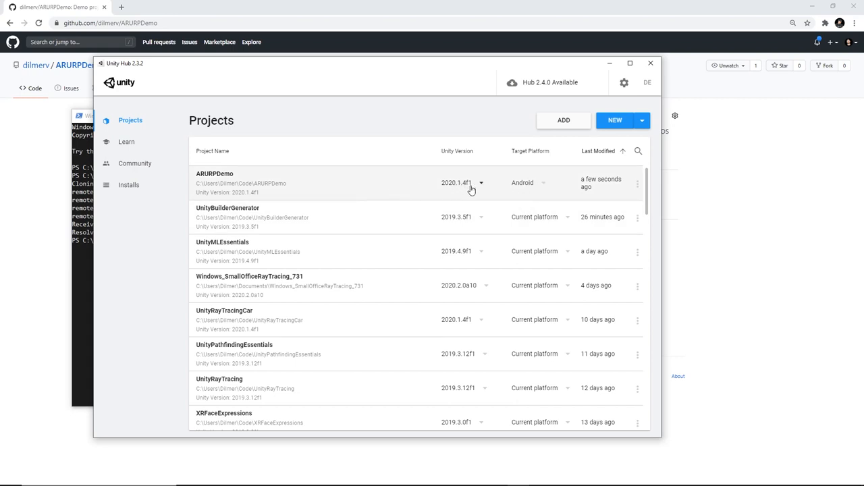
click(481, 184)
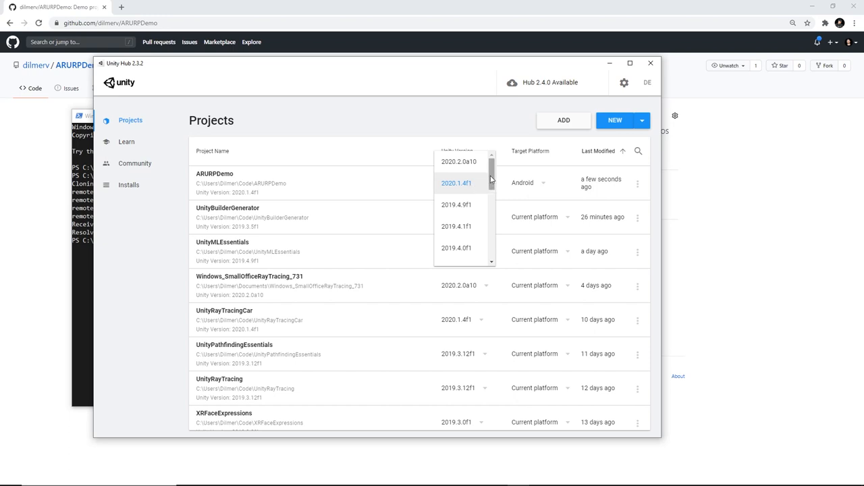
mouse_move(491, 180)
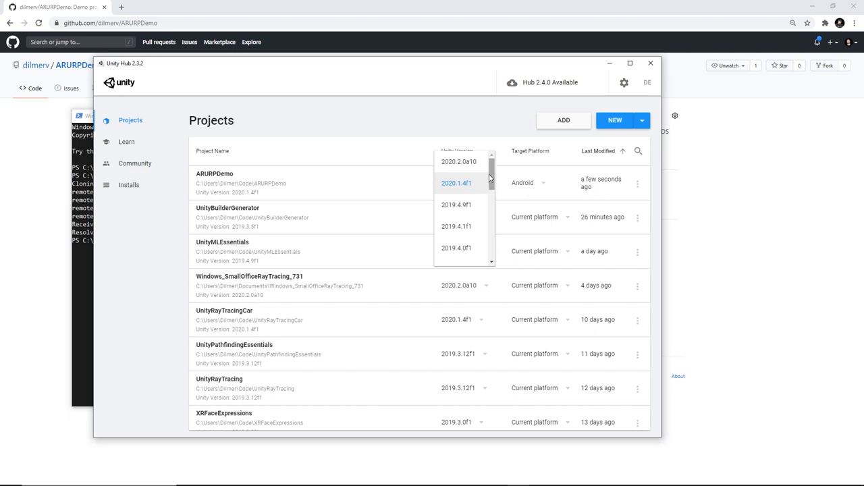
click(457, 183)
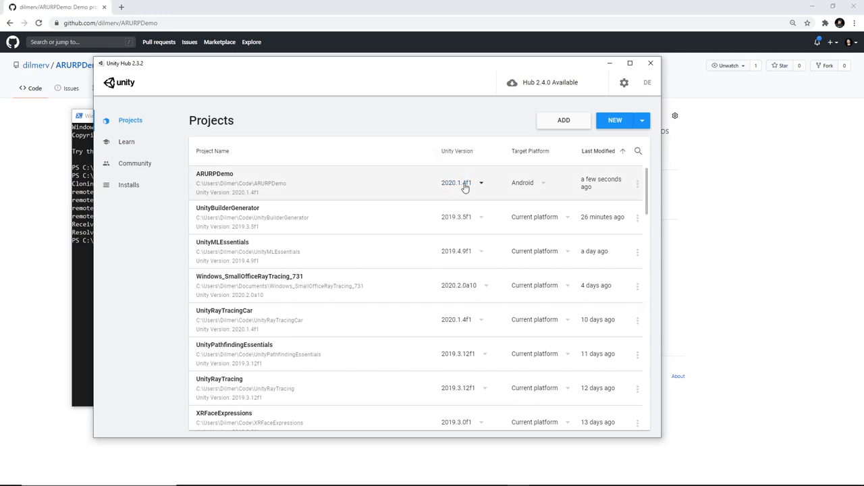
mouse_move(270, 177)
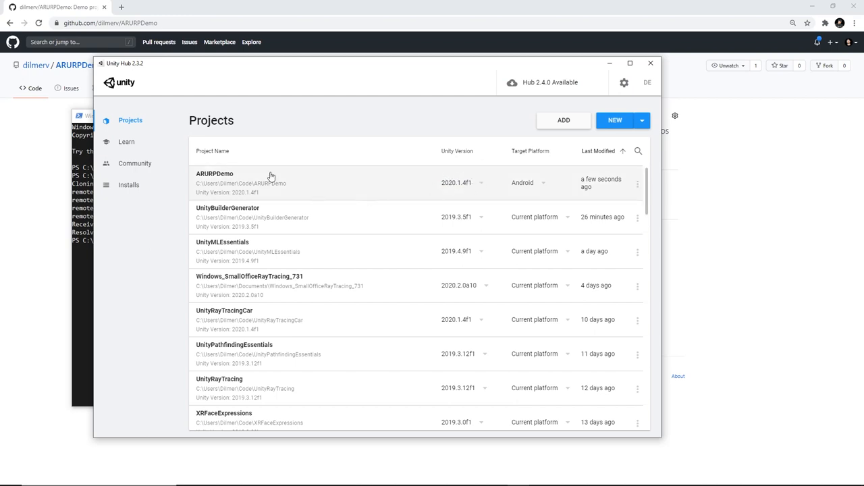
mouse_move(208, 179)
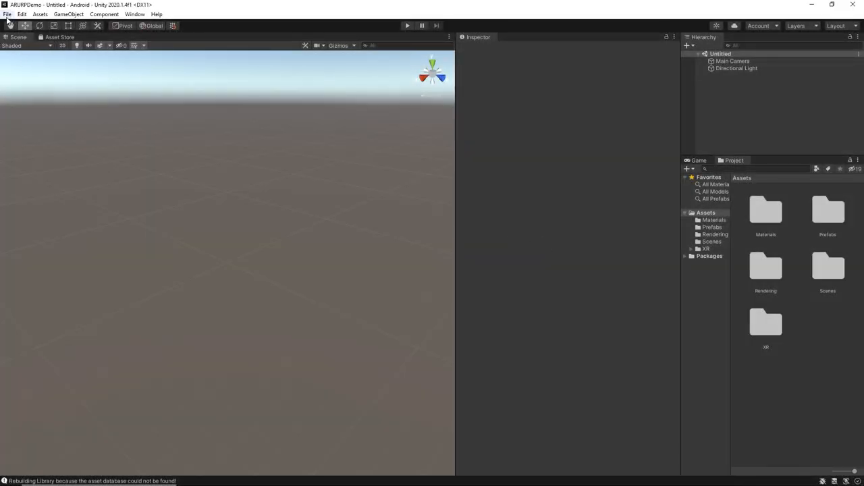
Step: Review Android Build Settings, reach XR Plug-in Management via Player Settings, then view Package Manager
click(8, 14)
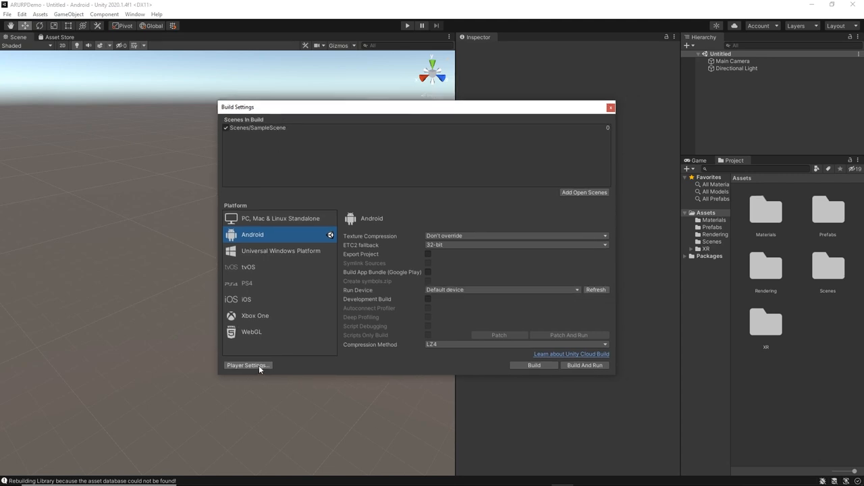
click(247, 365)
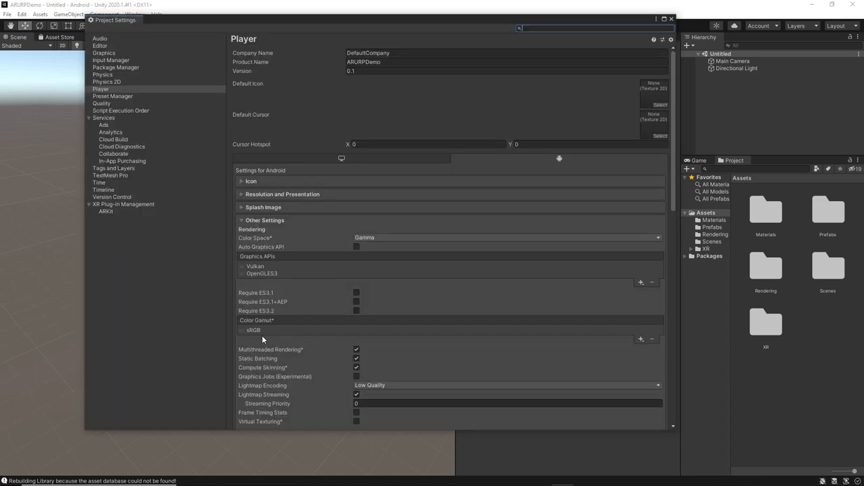
click(125, 204)
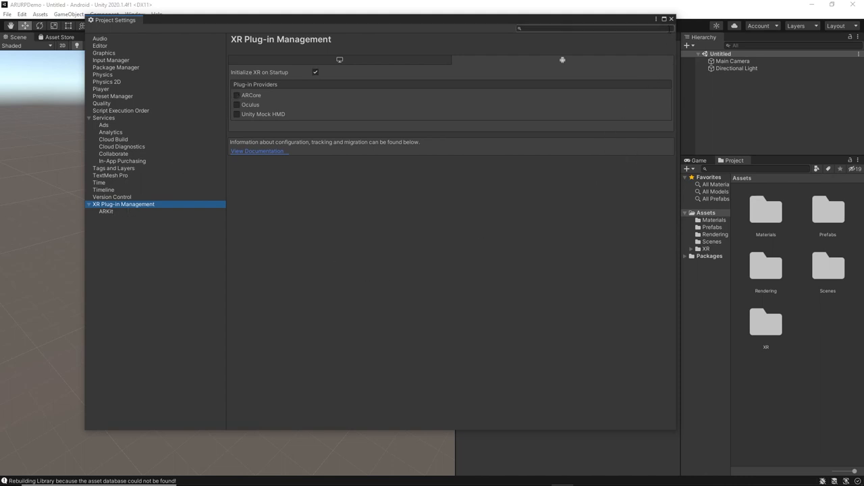
click(135, 13)
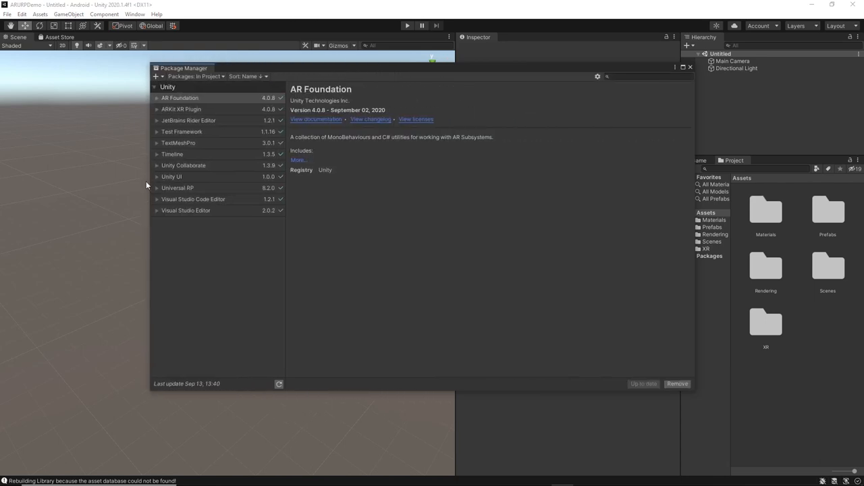
Step: Switch the Package Manager listing from the project packages to the Unity Registry
click(181, 108)
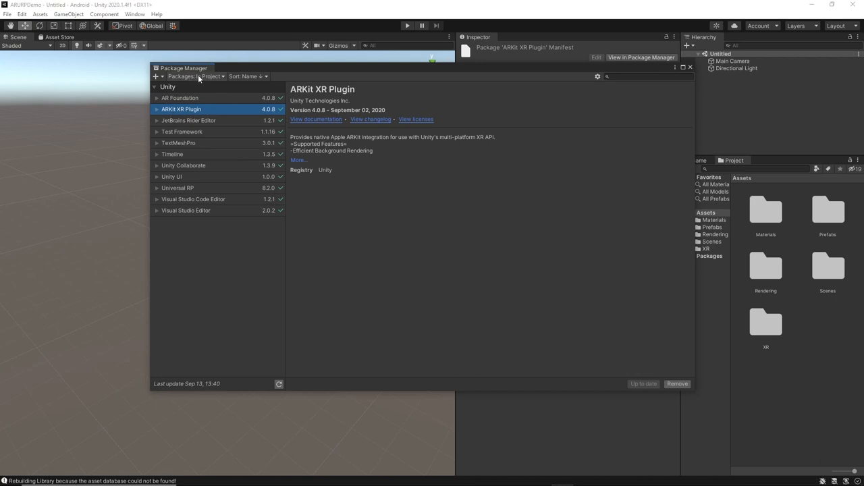
click(196, 75)
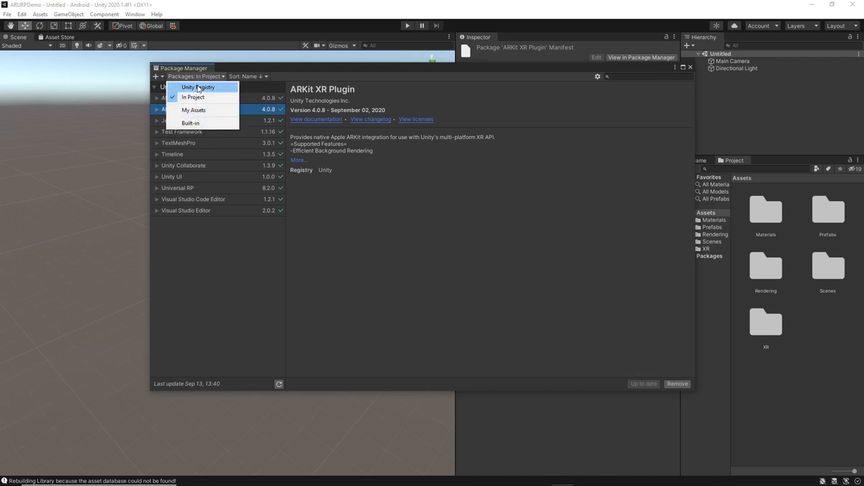
click(197, 87)
text(ARCore)
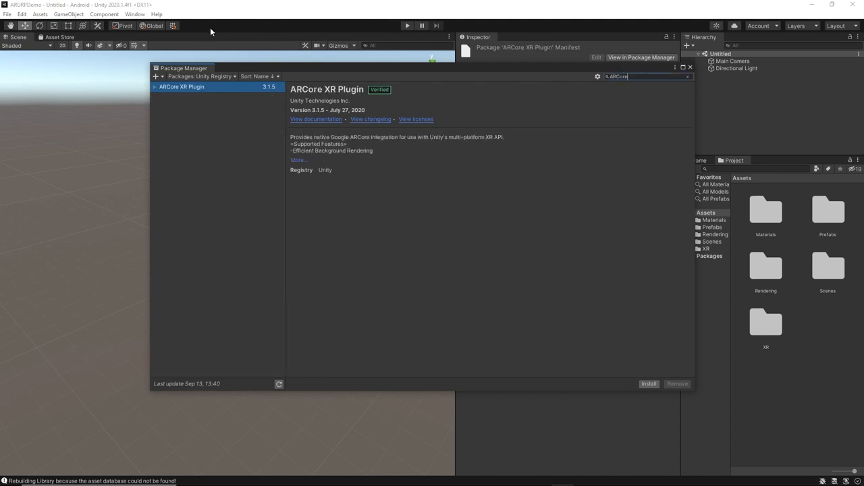
Step: Install ARCore XR Plugin version 4.0.8 from its available versions
click(181, 87)
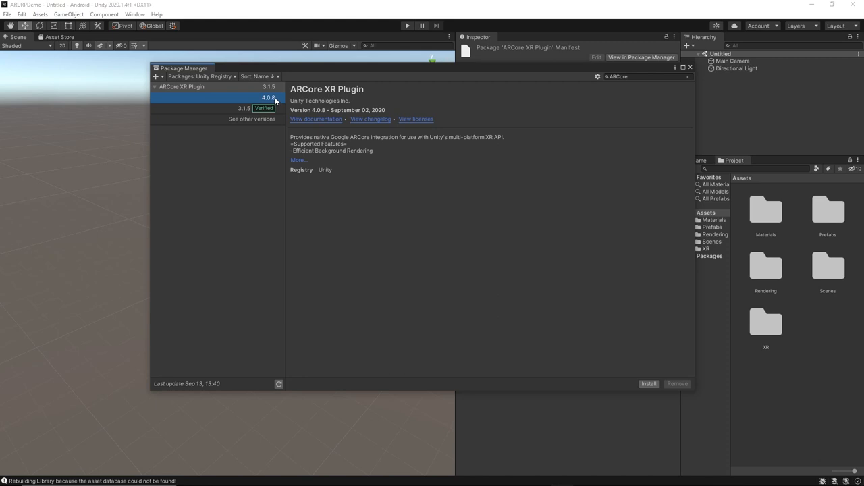
mouse_move(270, 91)
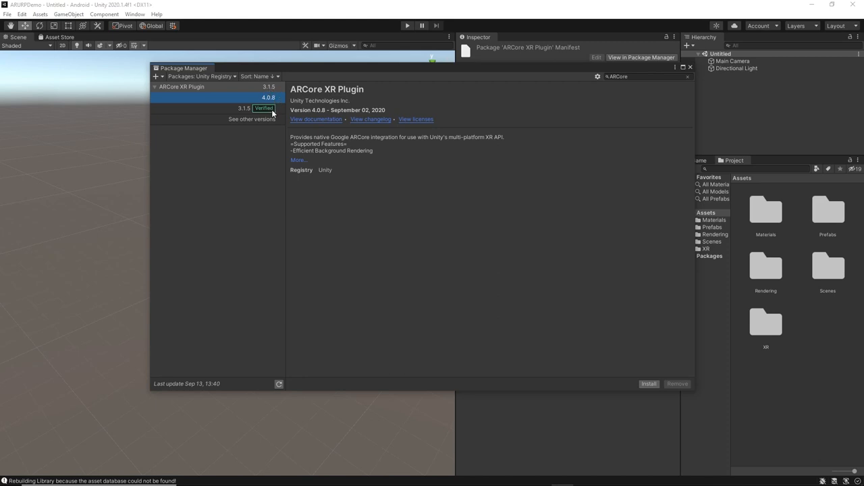
click(648, 383)
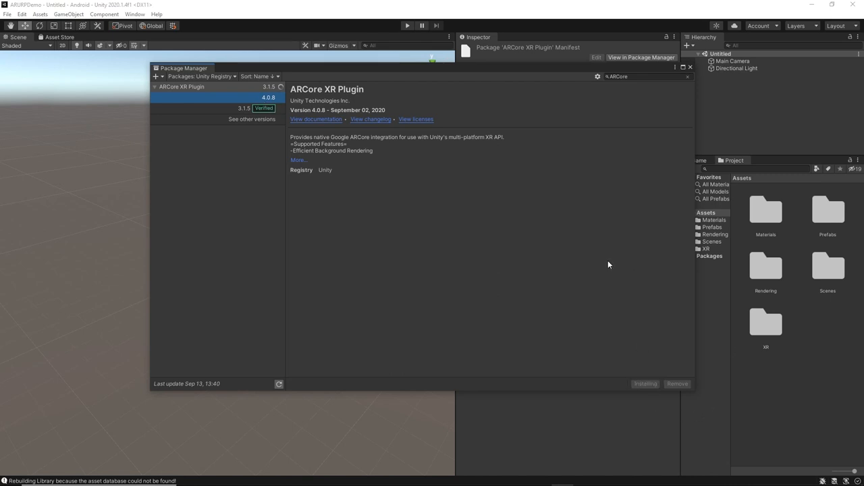
click(646, 384)
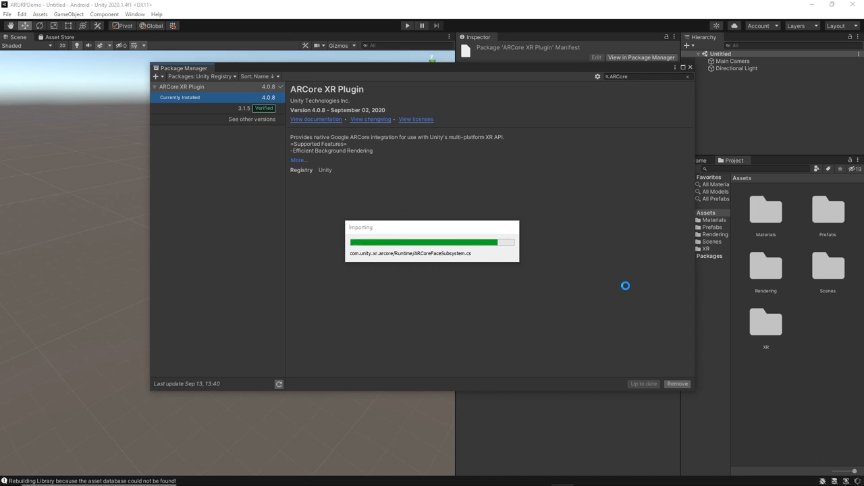
mouse_move(398, 263)
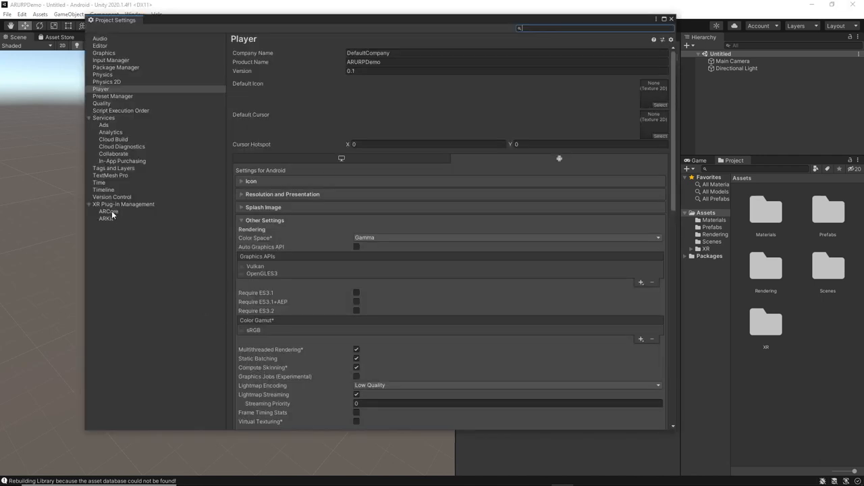
Step: Tick ARCore as the Android XR plug-in provider and move to the Player settings
click(124, 204)
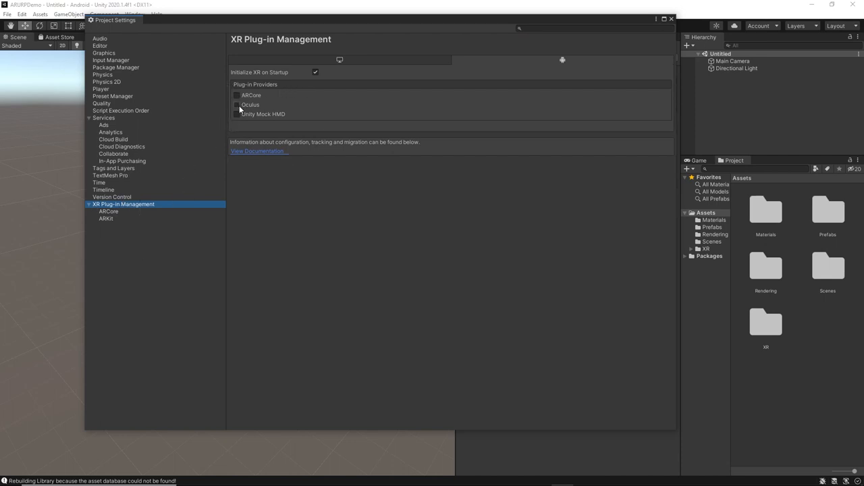
click(238, 94)
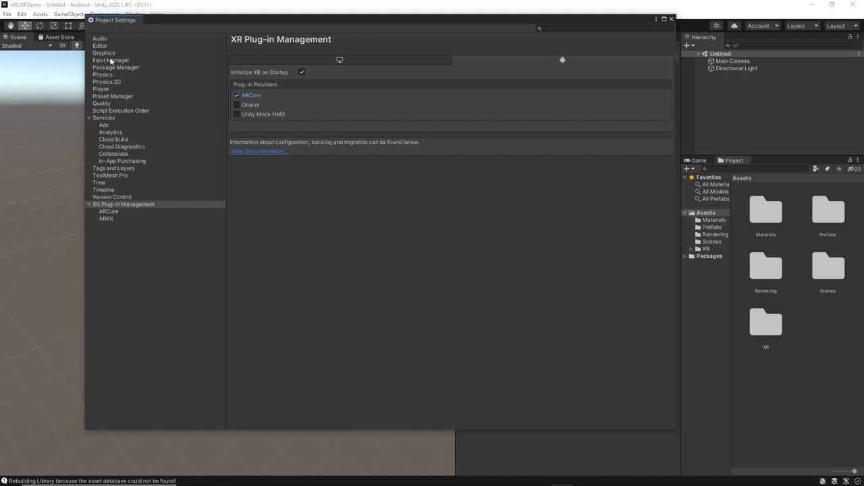
click(100, 89)
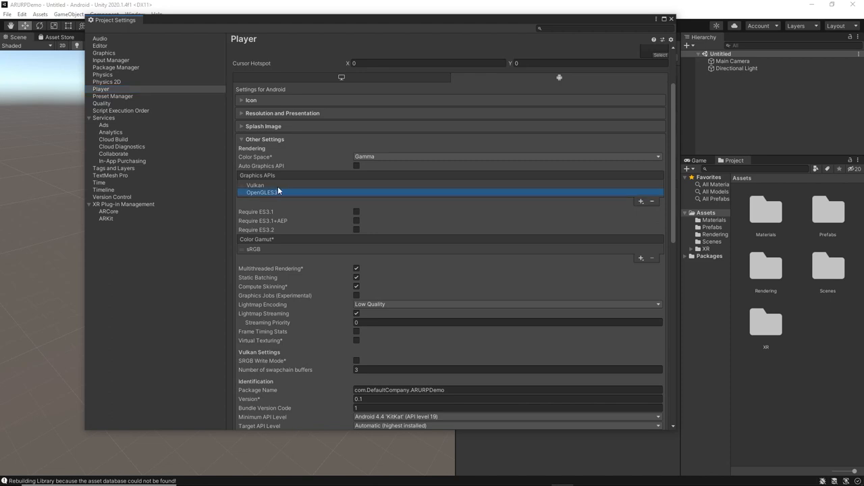
Step: Place OpenGLES3 above Vulkan and set Minimum API Level to Android 7.0 'Nougat' (API 24)
drag(263, 191, 263, 185)
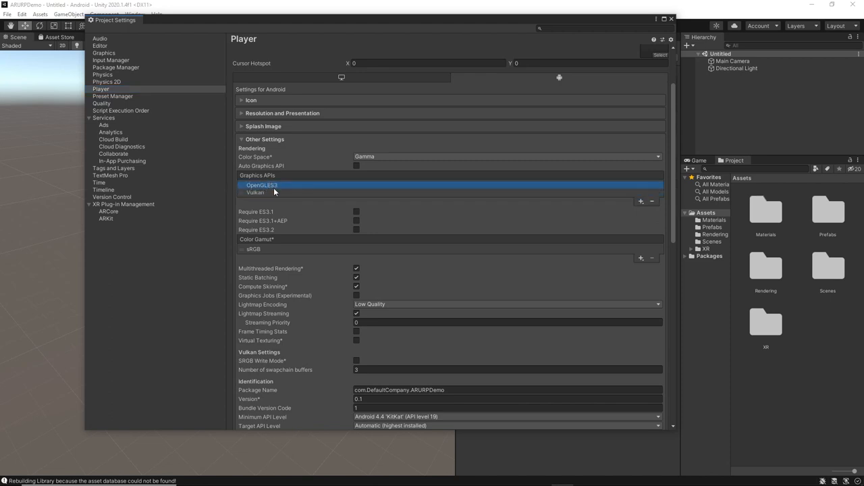
mouse_move(256, 192)
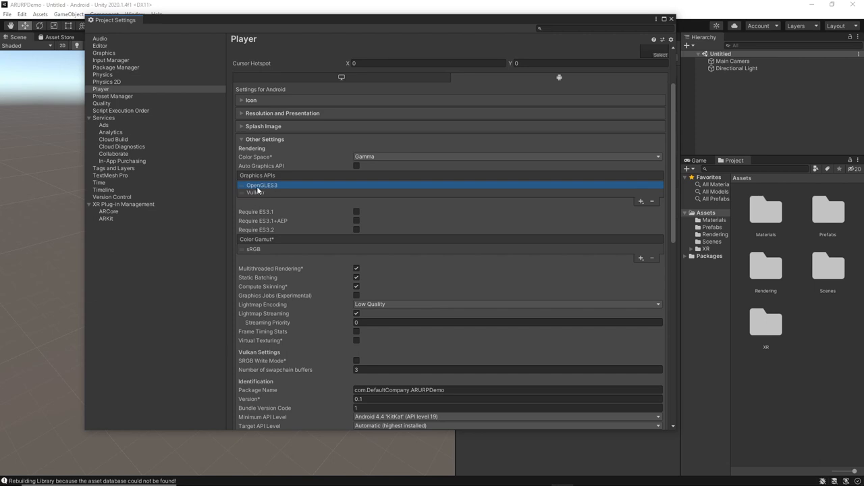
mouse_move(269, 189)
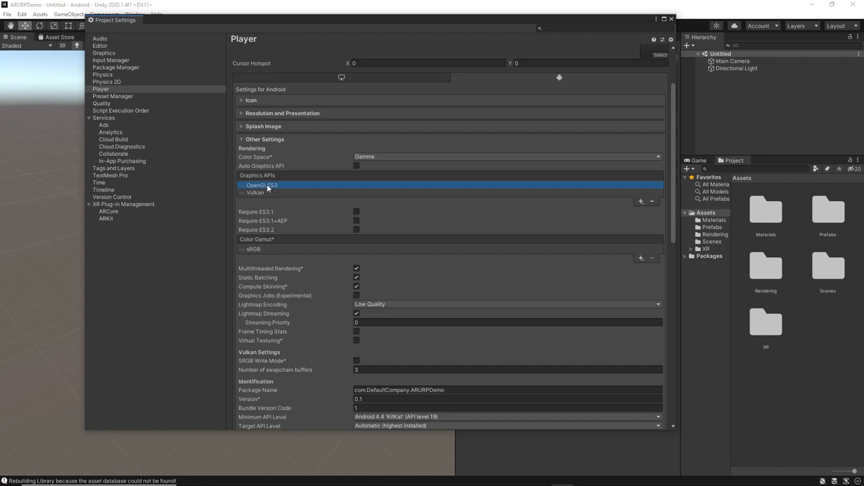
scroll(down, 3)
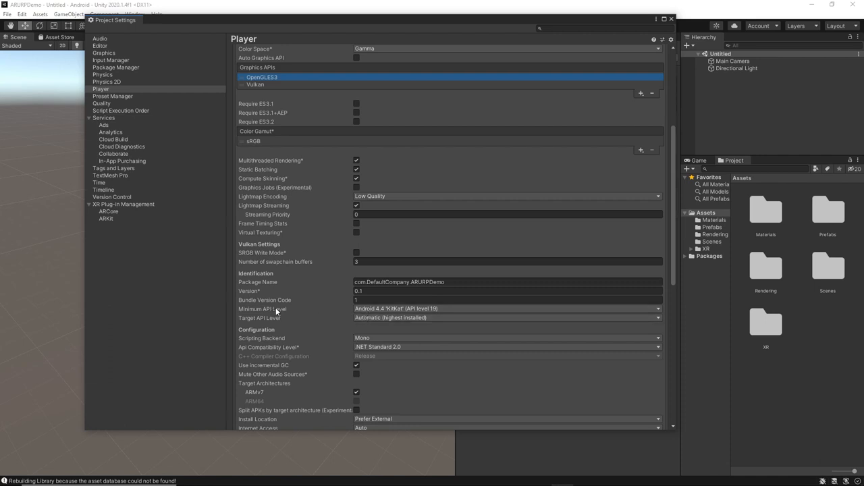
click(506, 308)
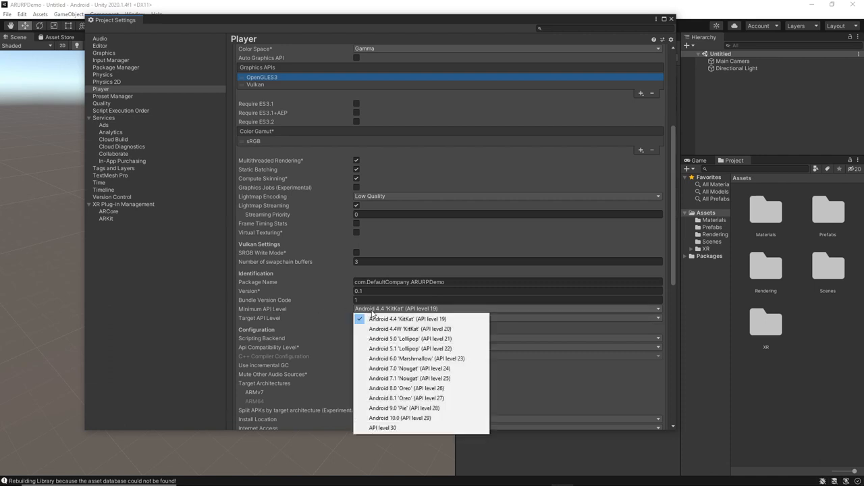
mouse_move(398, 319)
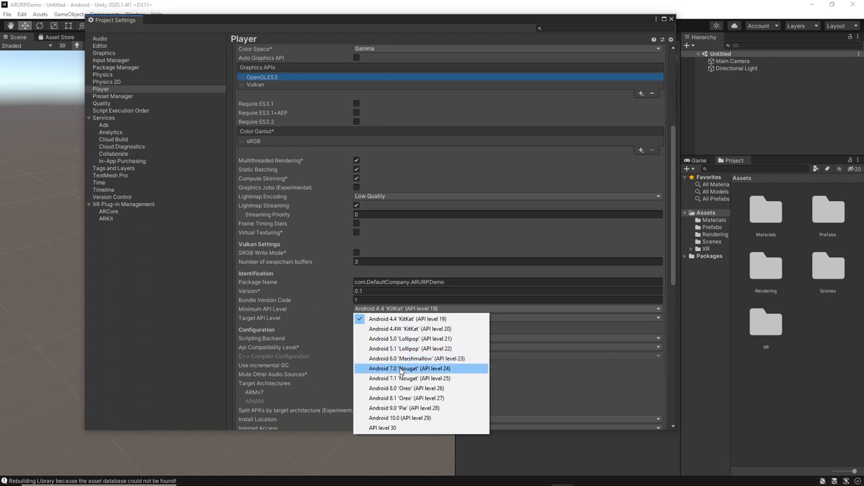
click(411, 368)
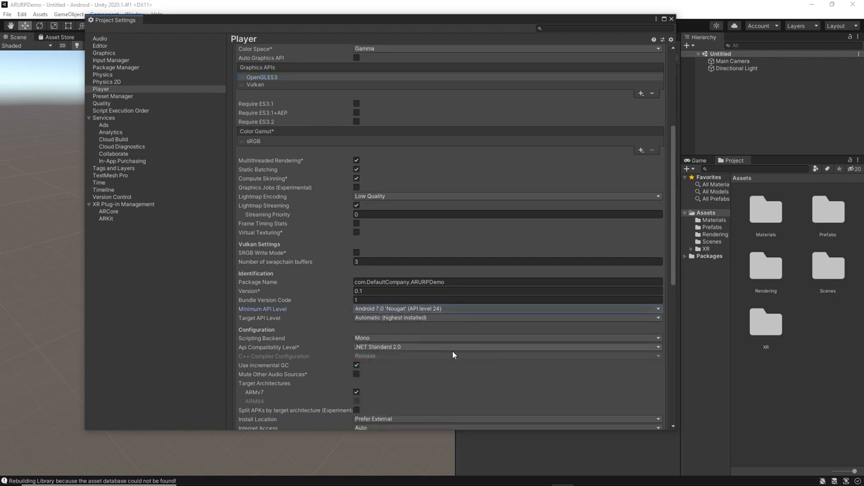
scroll(down, 3)
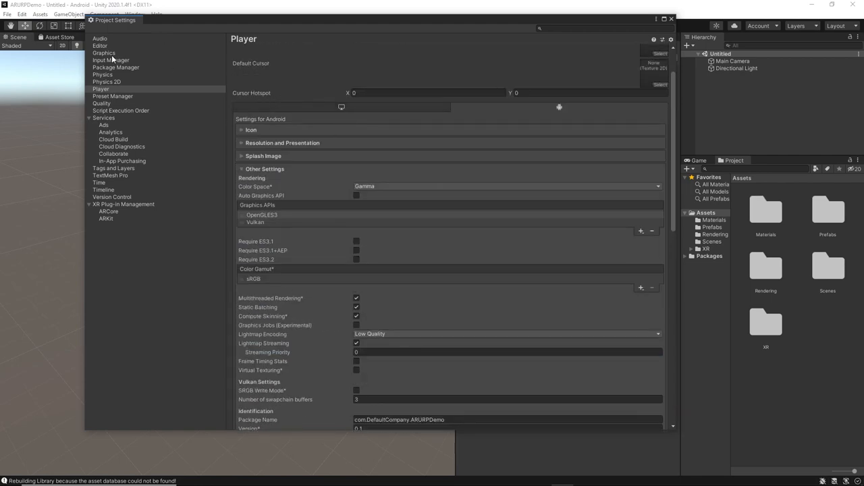
click(103, 53)
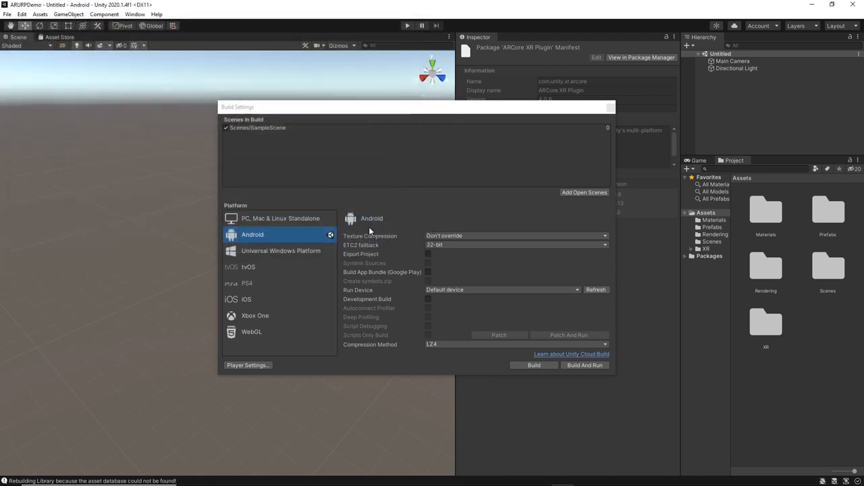
Step: Load SampleScene, expand AR Session Origin to its spheres, and begin renaming the scene asset
click(610, 106)
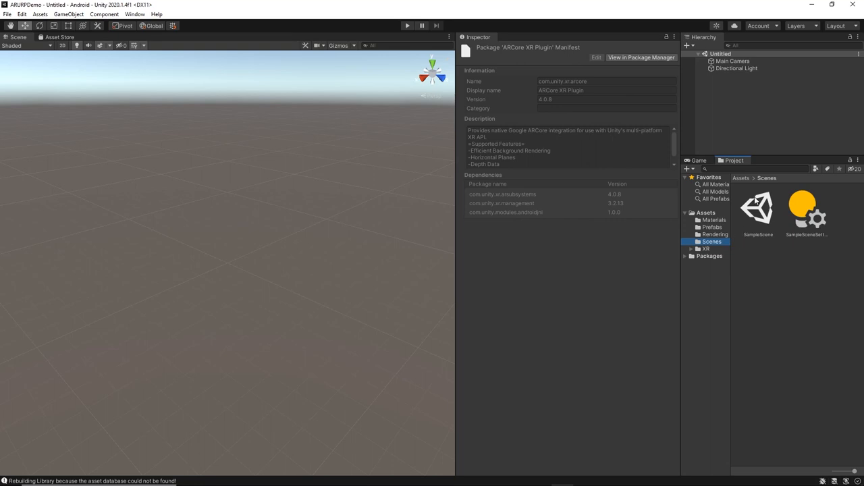
double_click(758, 208)
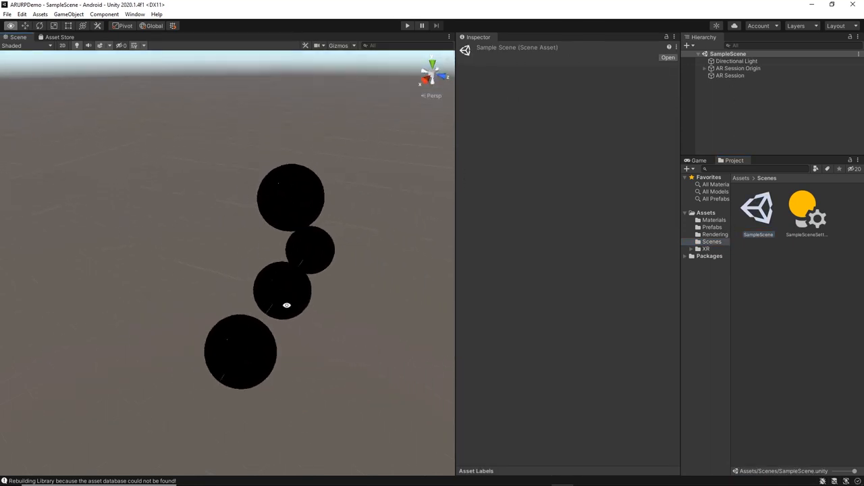
drag(286, 305, 351, 286)
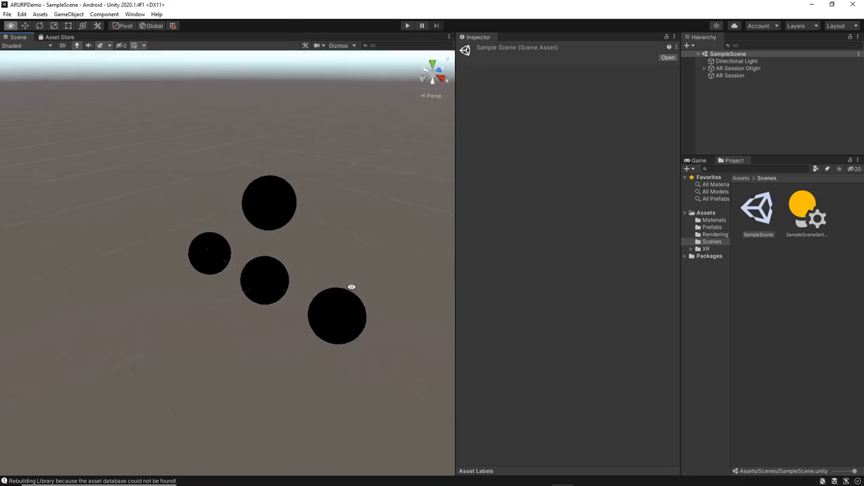
click(269, 201)
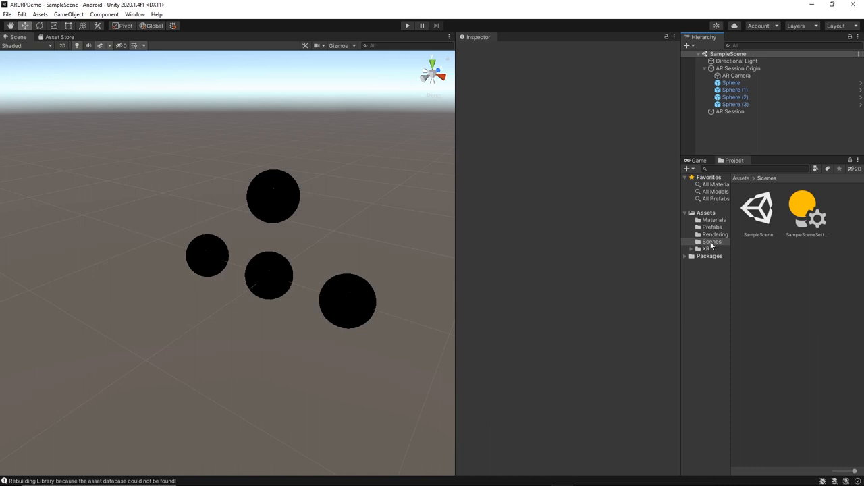
click(757, 208)
text(iOS)
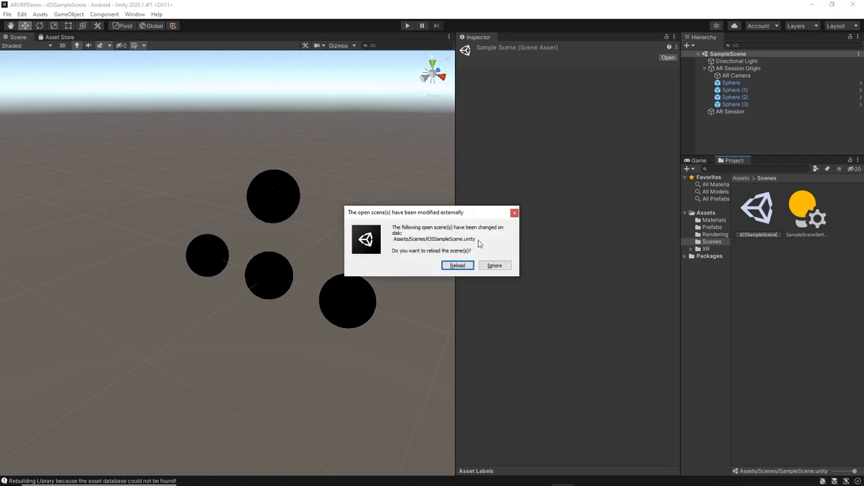
Step: Reload the modified scene, name the duplicate AndroidSampleScene, and select AR Session Origin
click(457, 265)
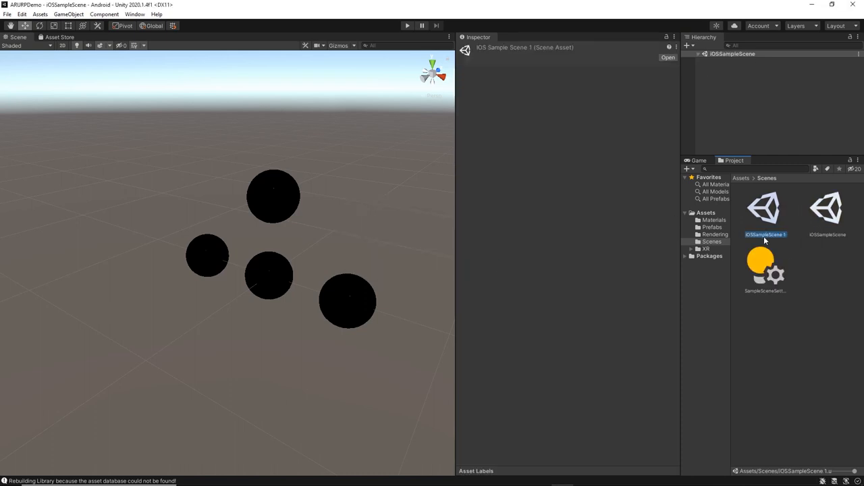
mouse_move(789, 244)
text(ndroid)
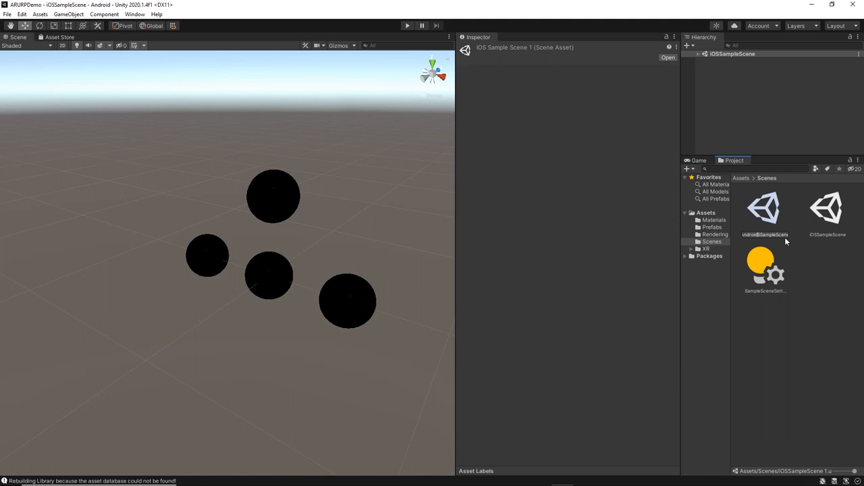
click(764, 213)
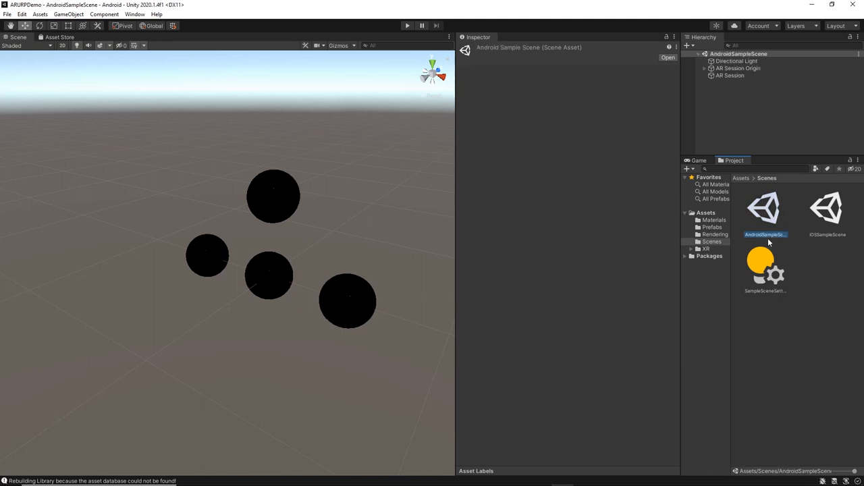
click(737, 67)
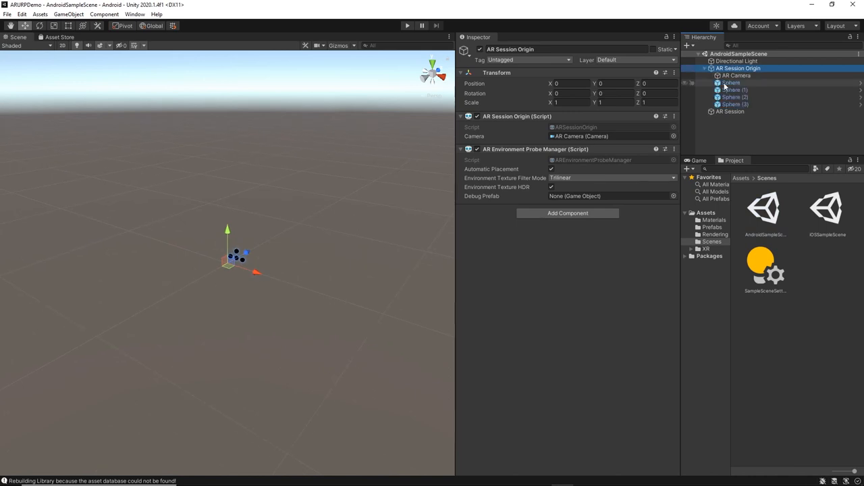
Step: Unpack the first Sphere completely from its prefab and go to the Materials folder
click(732, 82)
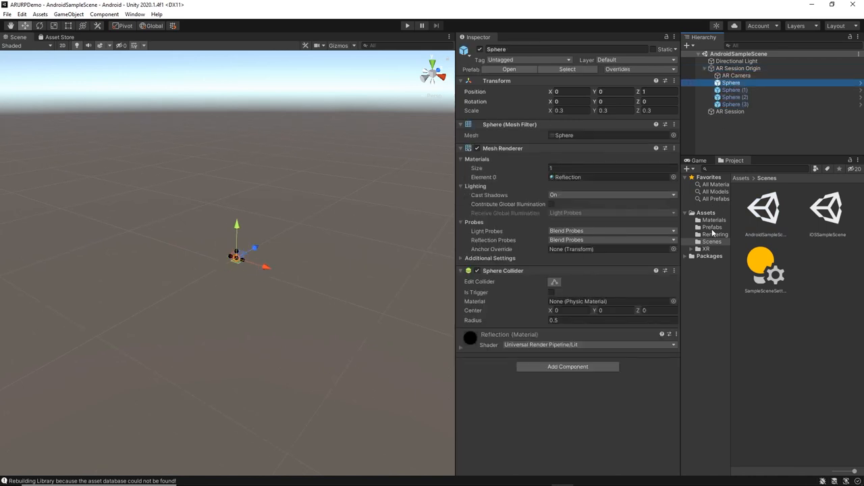
right_click(731, 82)
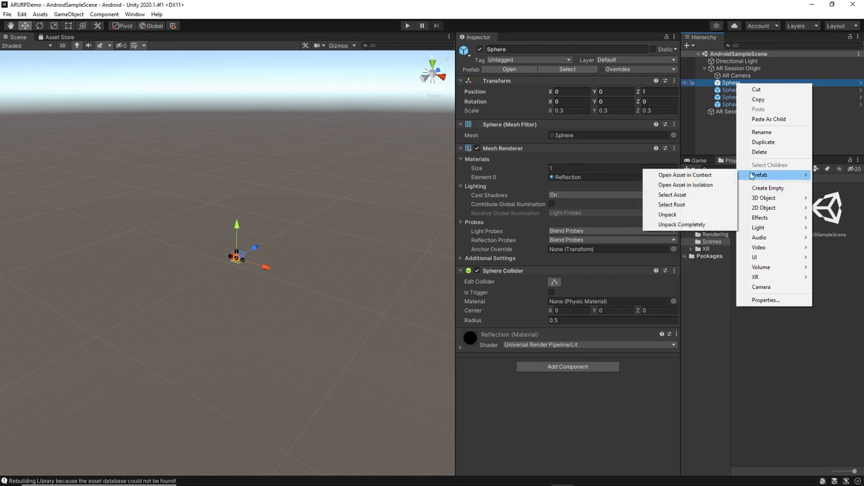
mouse_move(686, 185)
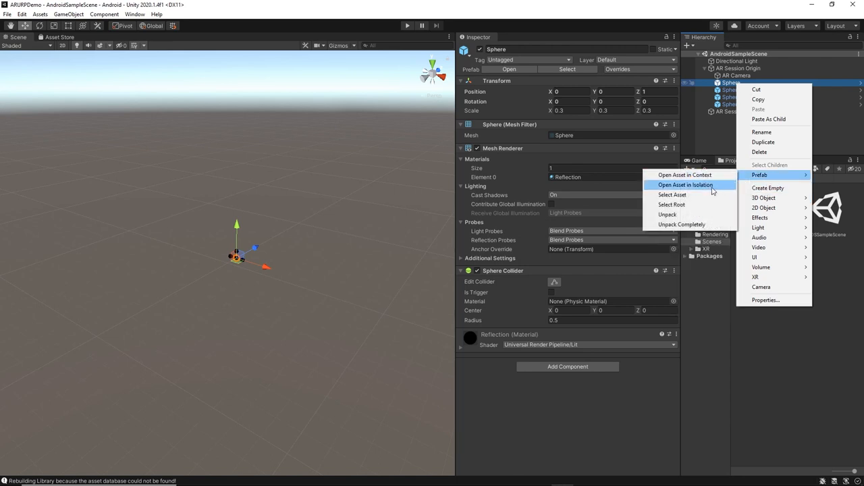
click(667, 213)
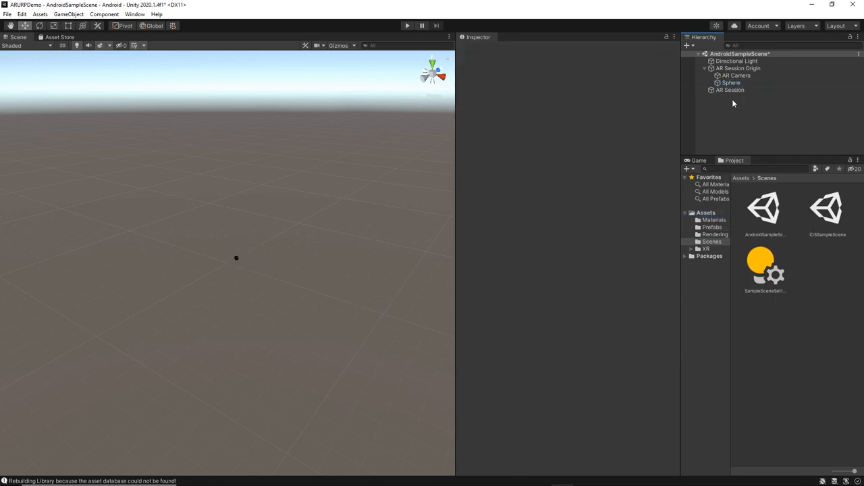
click(732, 82)
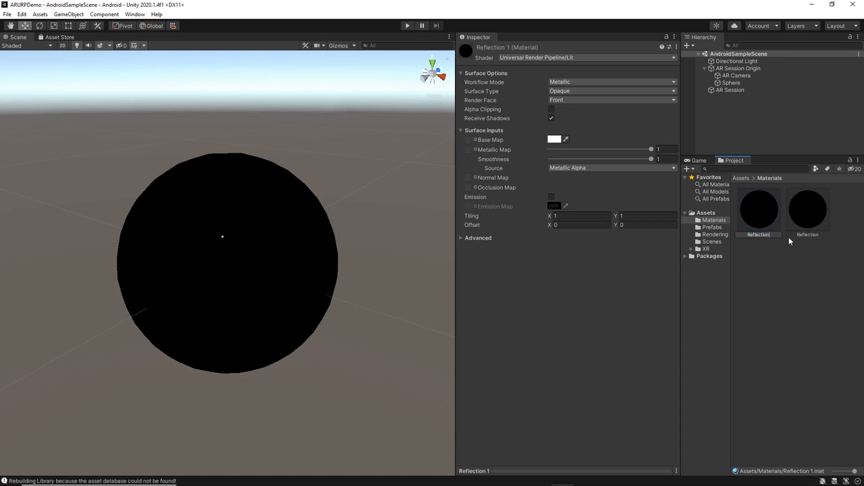
Step: Name the duplicated material ReflectionForAndroid and check it on the selected Sphere
text(ReflectionForAndr)
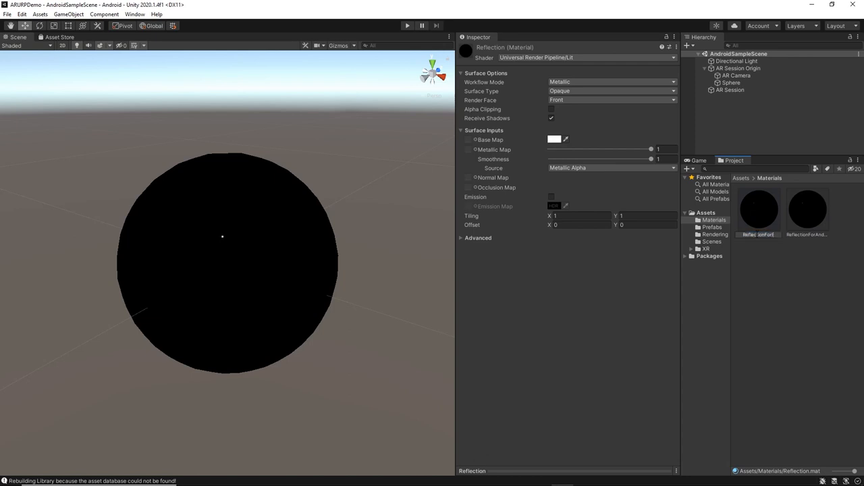
click(759, 210)
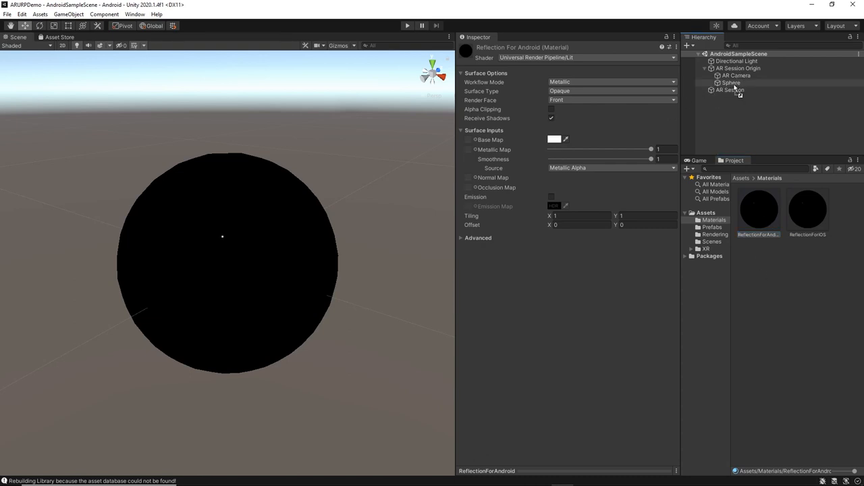
click(732, 83)
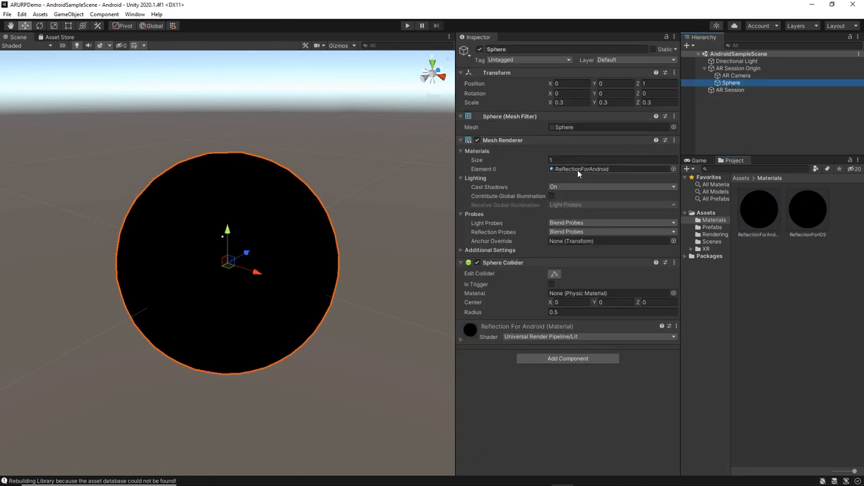
Step: Give ReflectionForAndroid a red base colour and a raised metallic value, then return to the Sphere
click(759, 209)
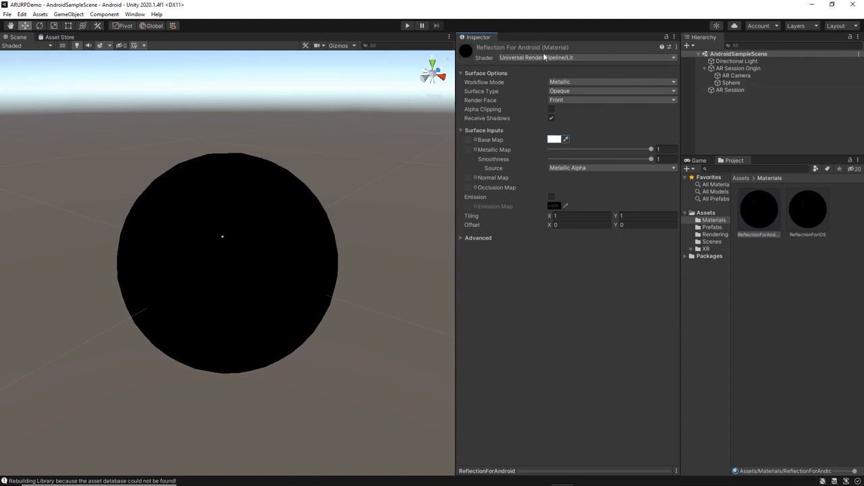
click(554, 139)
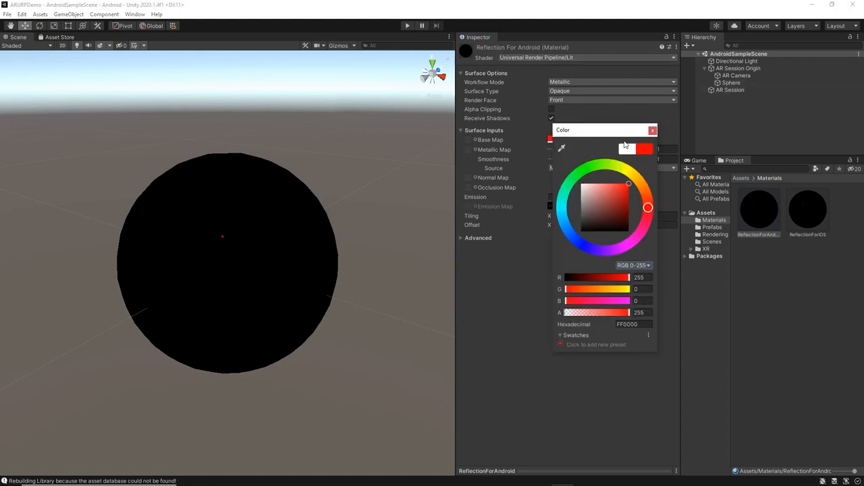
click(653, 130)
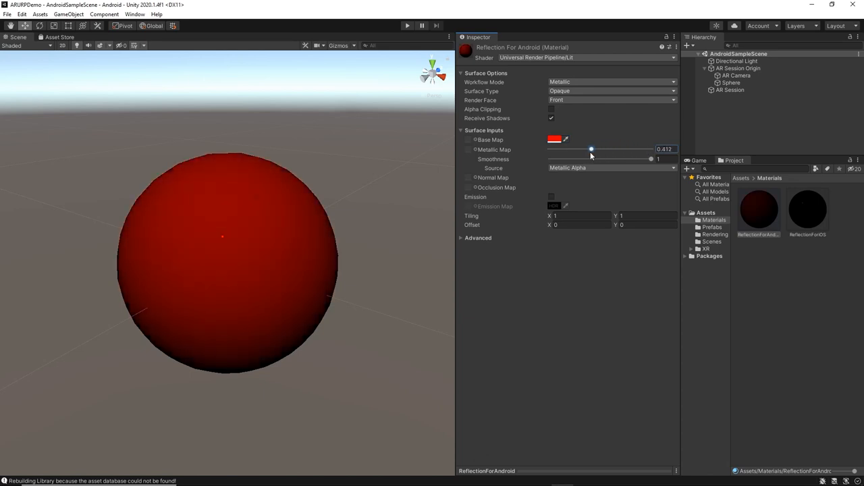
drag(591, 149, 597, 149)
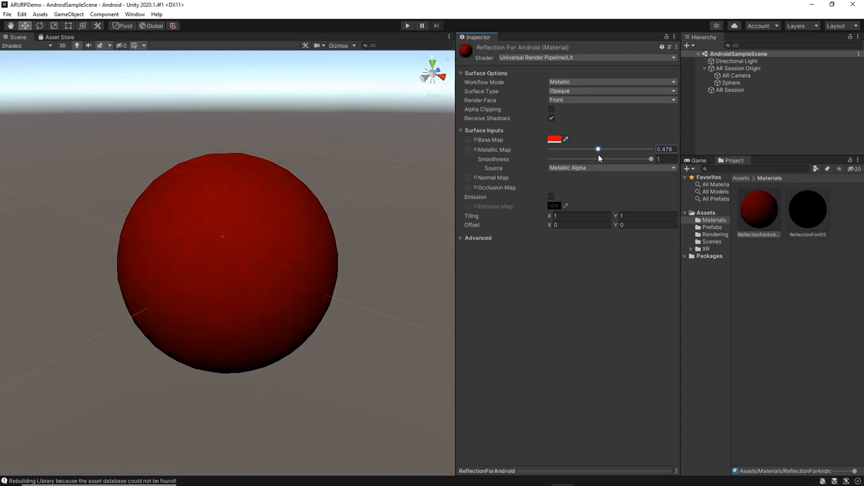
drag(597, 149, 594, 148)
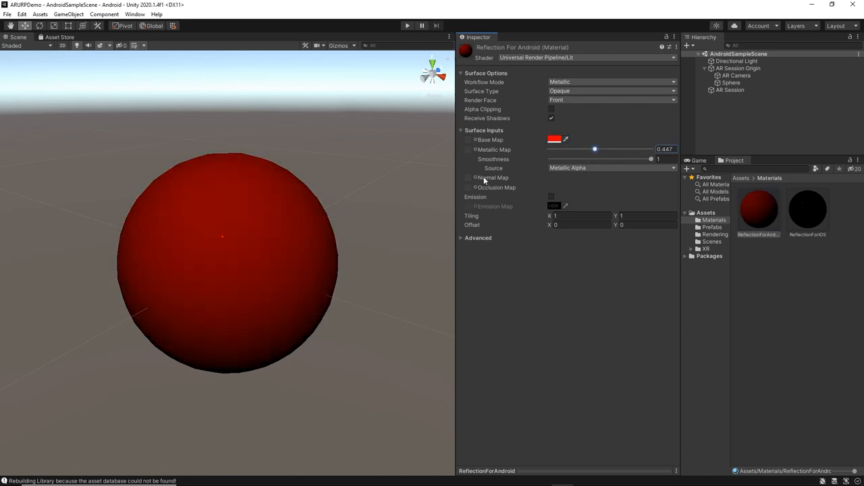
click(732, 83)
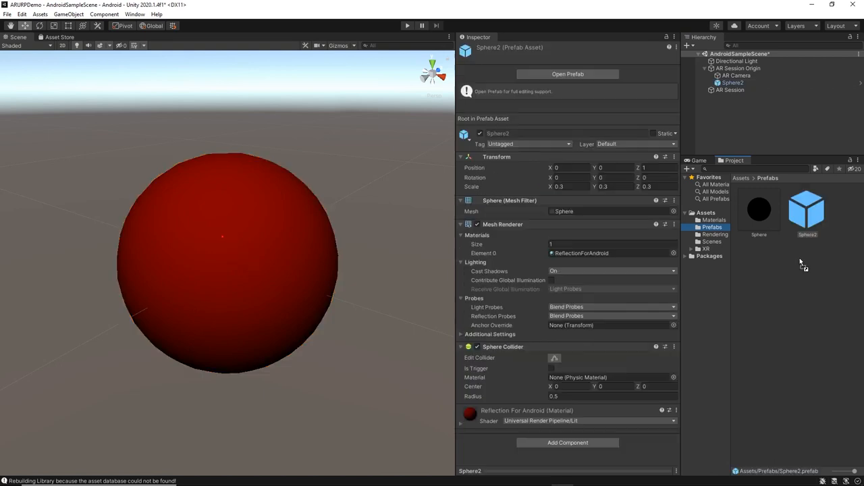
Step: Scale the Sphere2 copies to 0.1 and arrange them above the enlarged main sphere
click(732, 82)
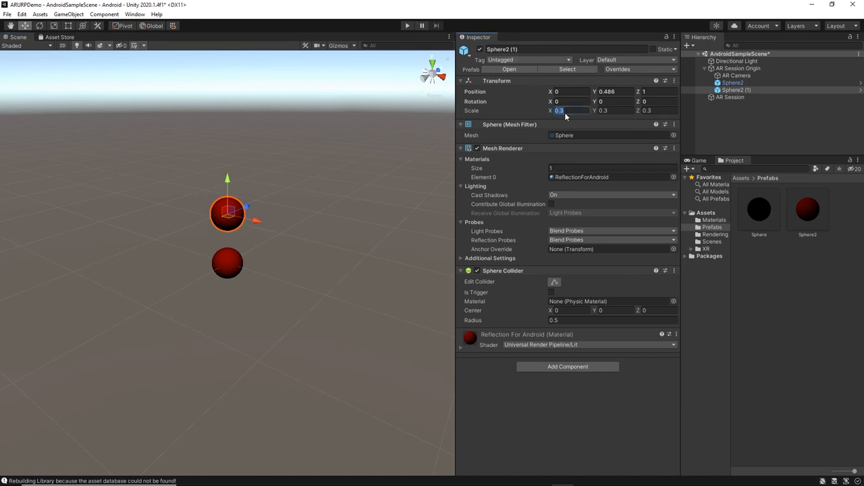
text(0.1)
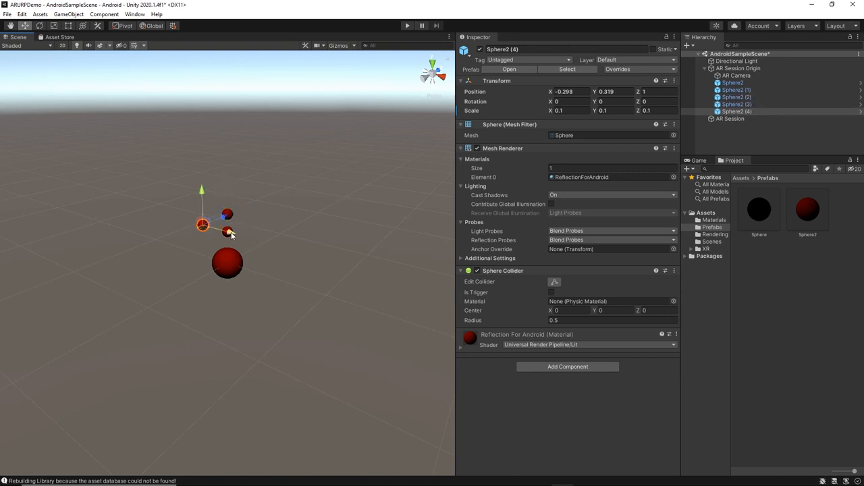
drag(203, 225, 260, 232)
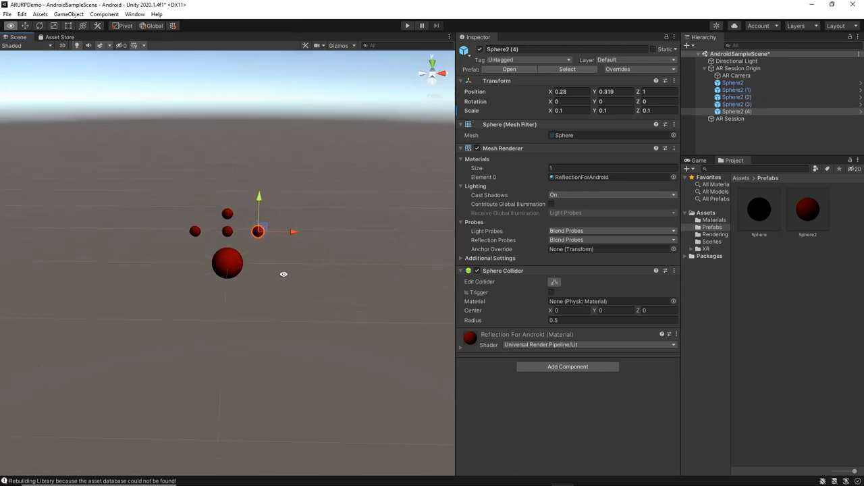
click(227, 264)
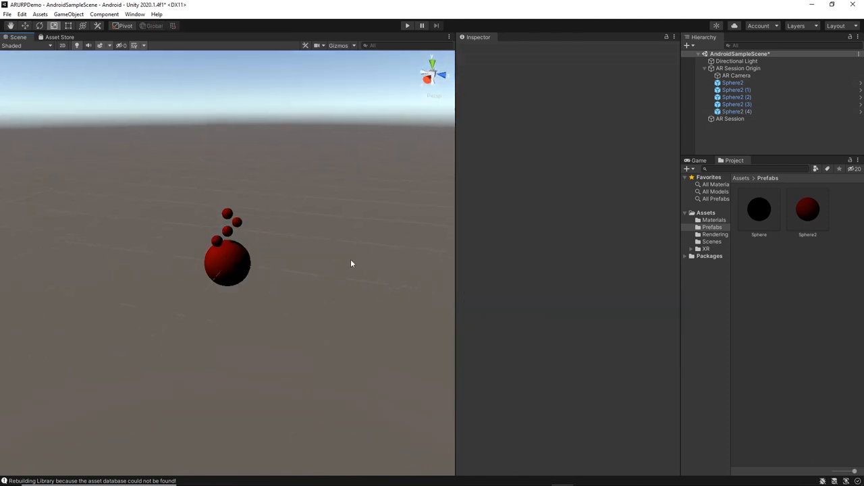
click(733, 83)
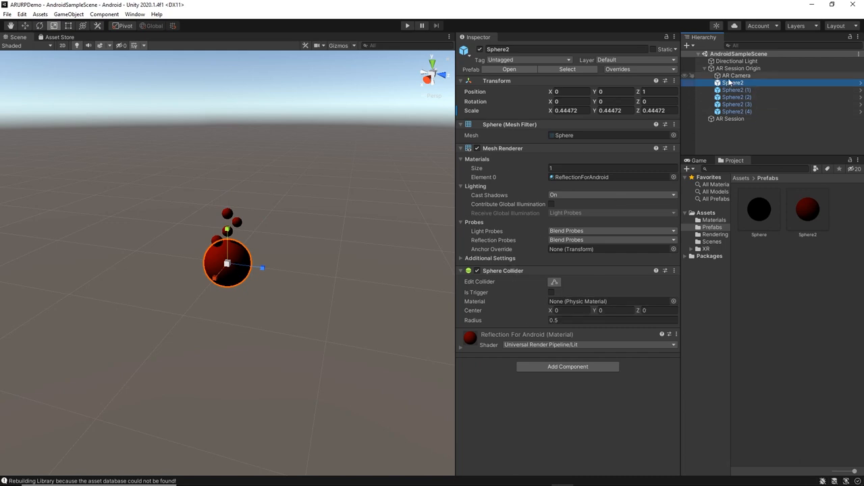
click(738, 67)
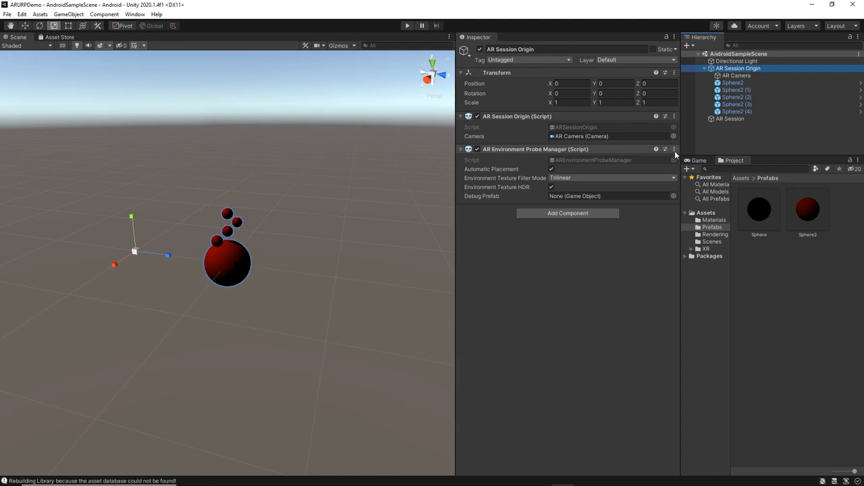
Step: Remove the AR Environment Probe Manager via its component menu and preview the AR Camera view
click(673, 149)
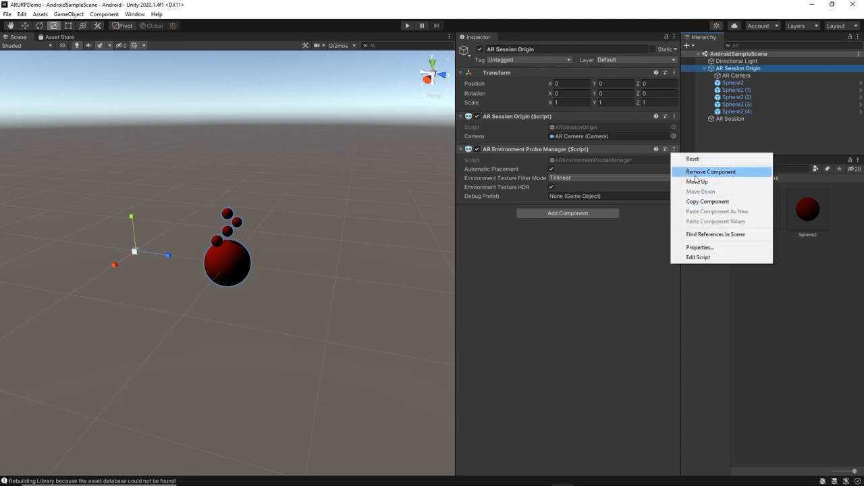
mouse_move(548, 151)
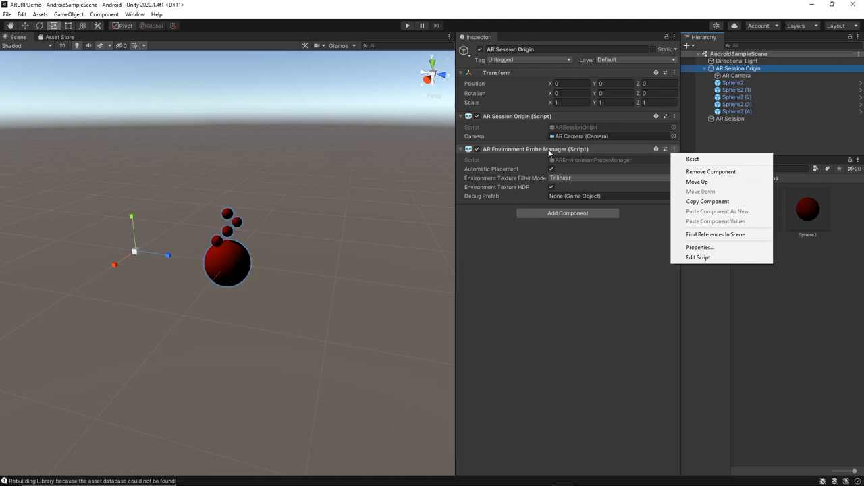
mouse_move(541, 154)
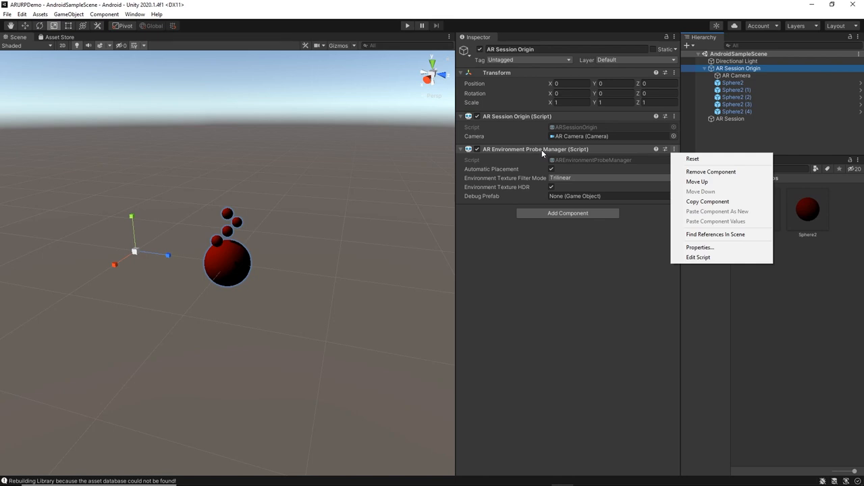
mouse_move(710, 171)
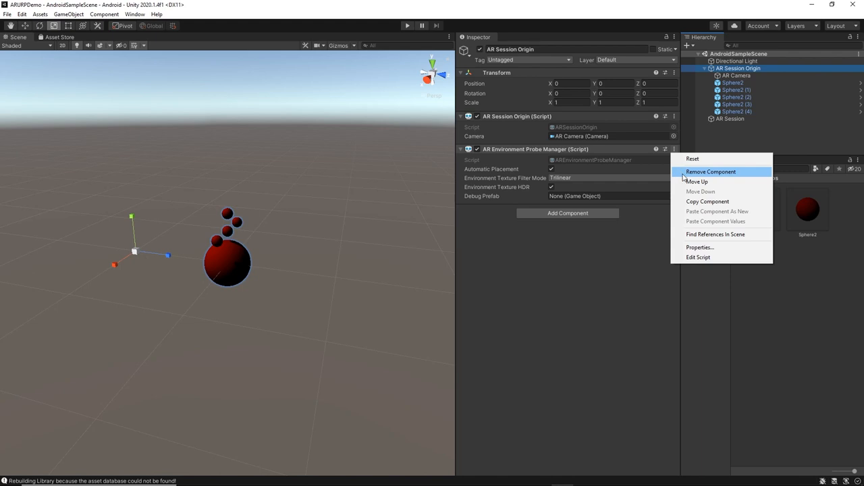
click(711, 172)
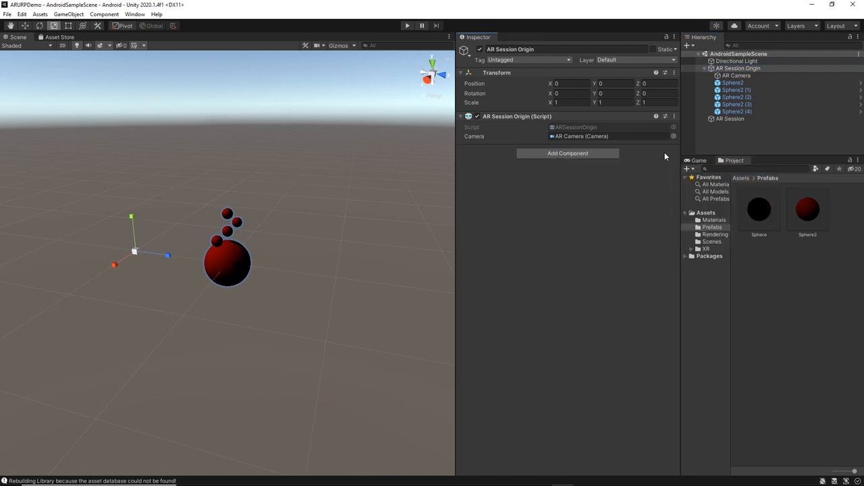
click(734, 75)
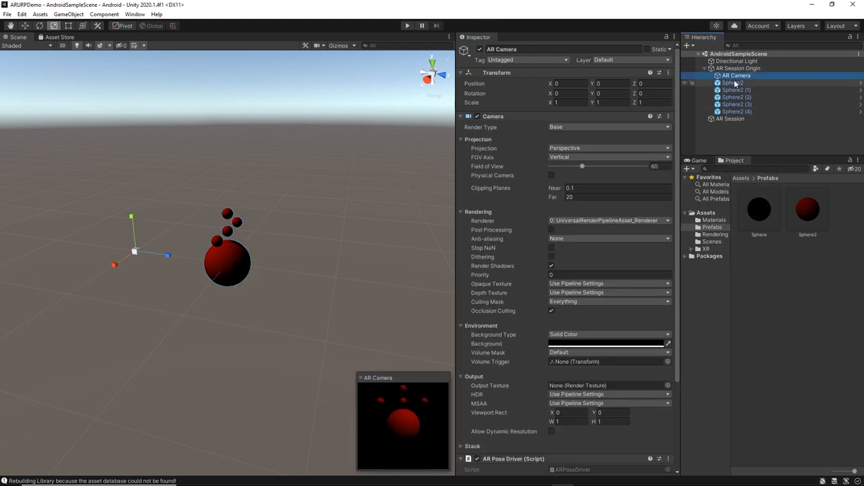
click(738, 111)
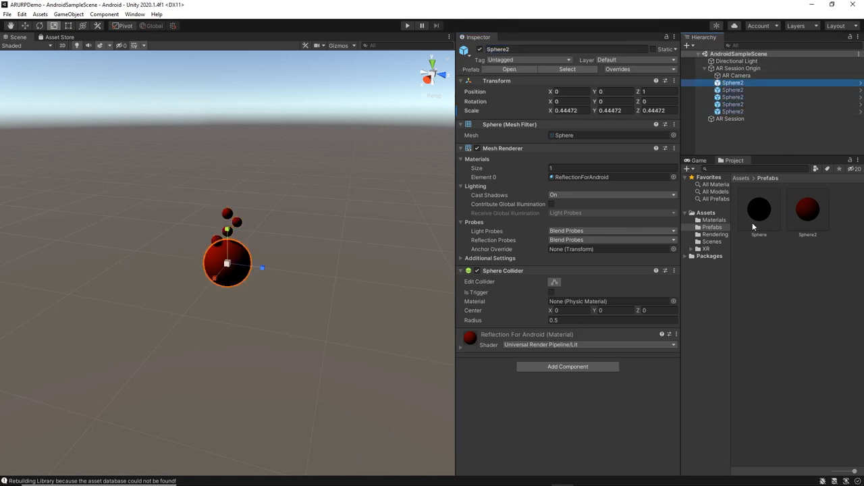
click(8, 13)
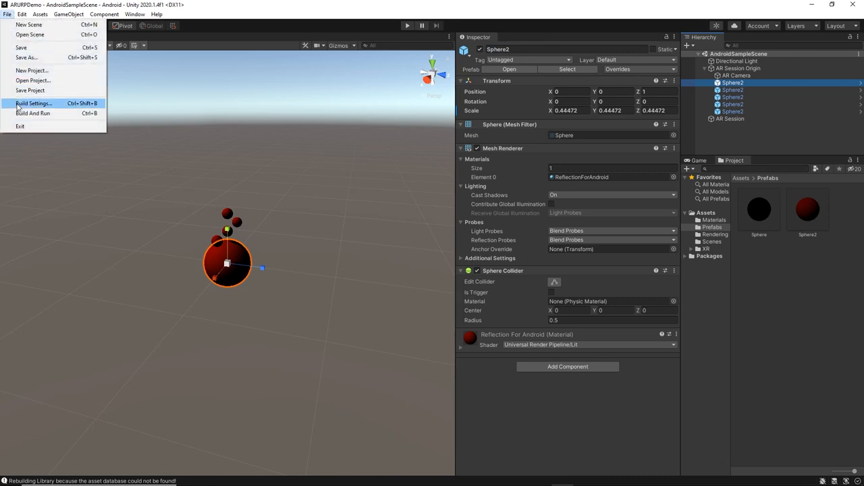
Step: Add AndroidSampleScene to the build, pick the connected Android phone as run device, and Build And Run
click(34, 103)
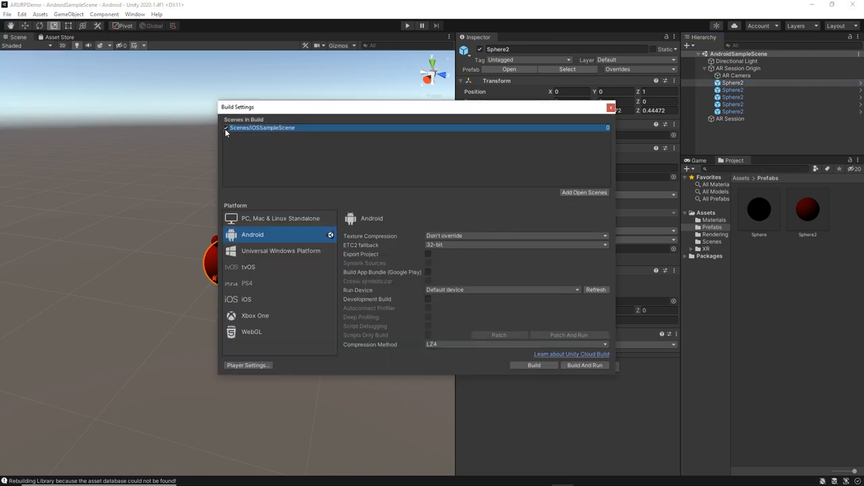
click(268, 135)
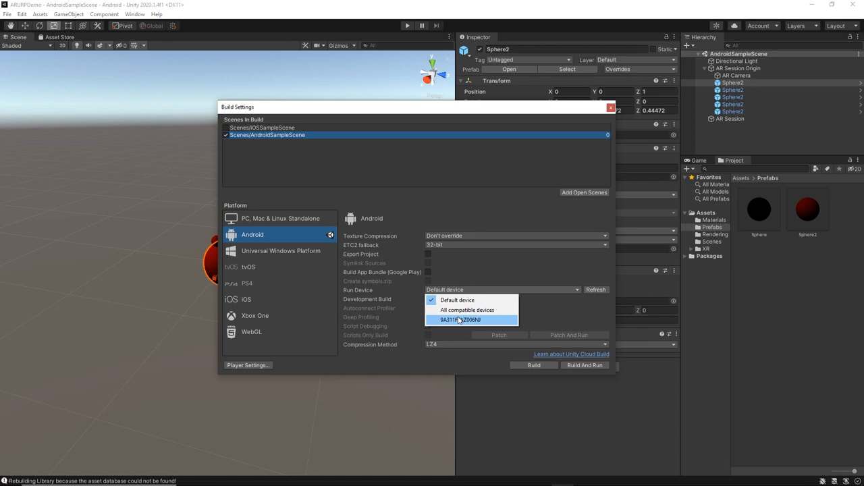
click(462, 319)
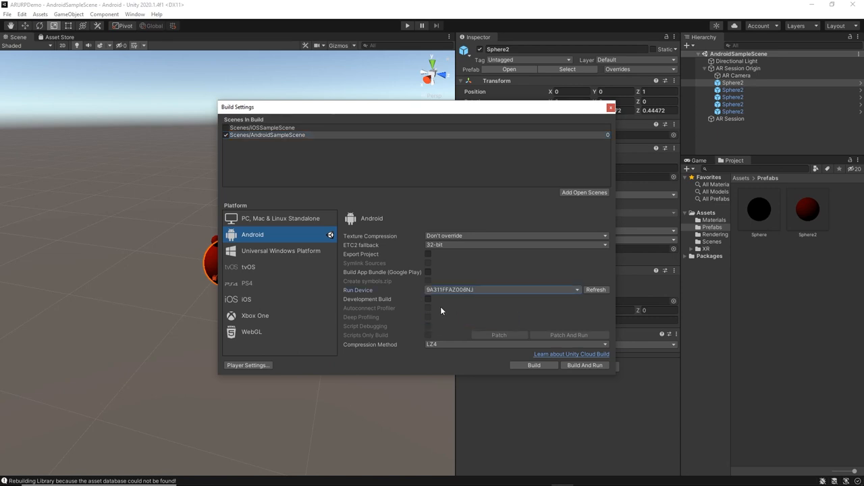
mouse_move(443, 297)
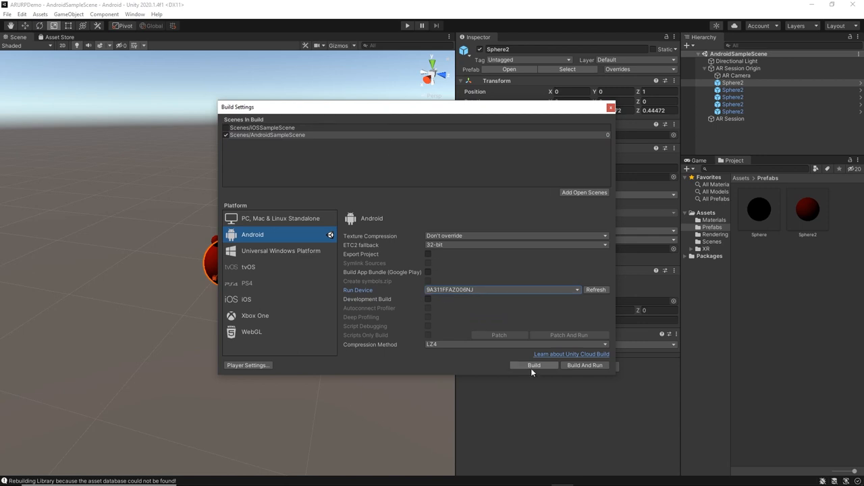
click(533, 365)
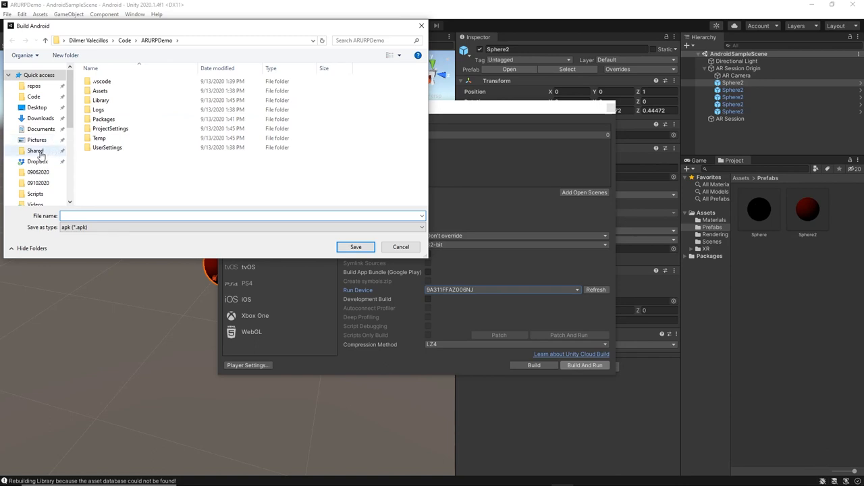
Step: Choose the Desktop as save location and start entering the APK file name 'An'
click(38, 108)
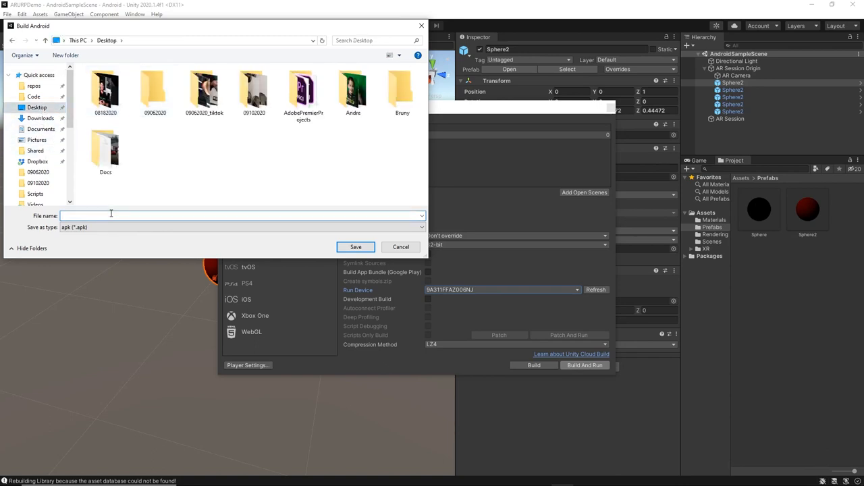
text(An)
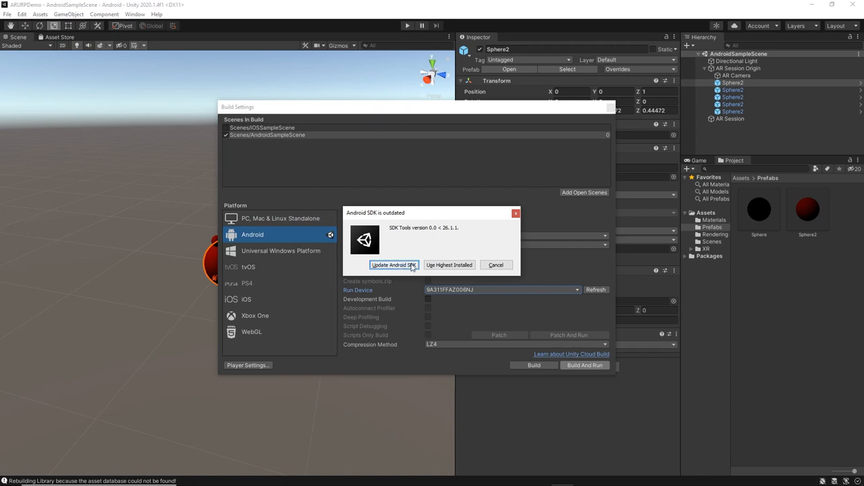
mouse_move(448, 265)
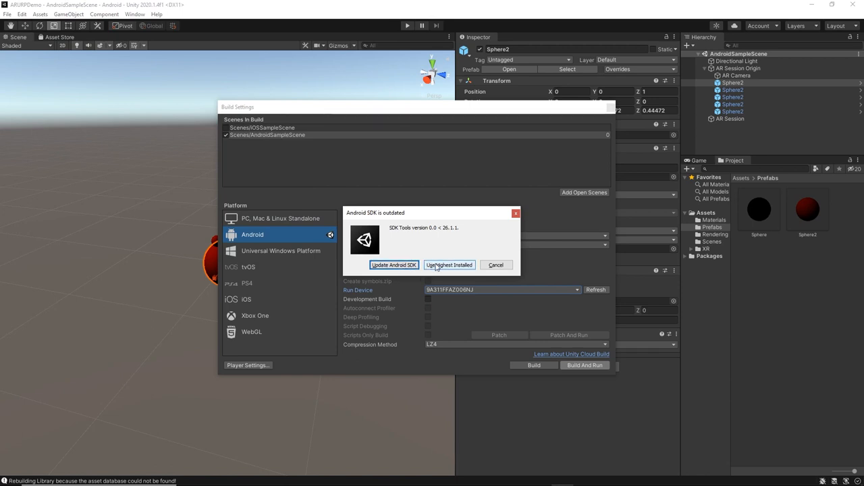
Step: Use the highest installed Android SDK and retry the connection to the unresponsive device
click(448, 265)
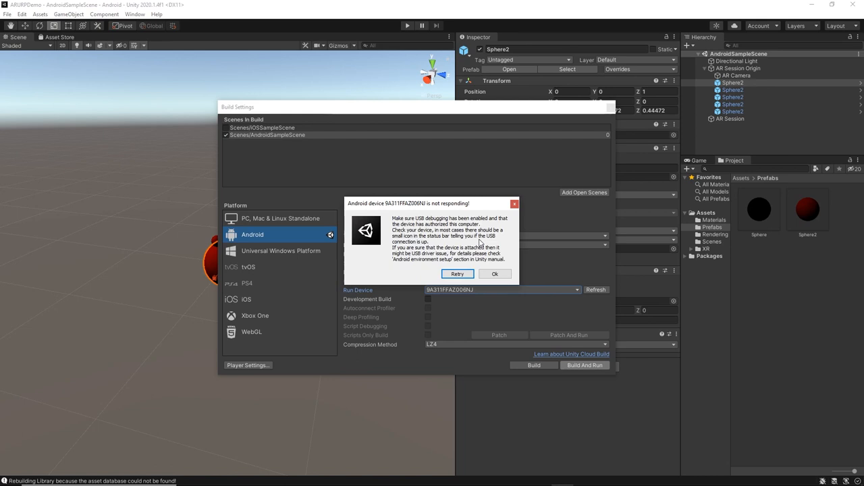
mouse_move(456, 246)
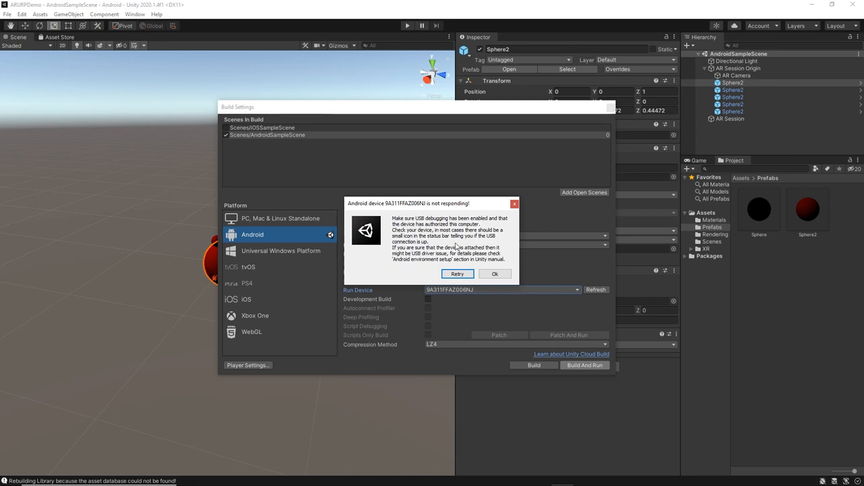
mouse_move(479, 222)
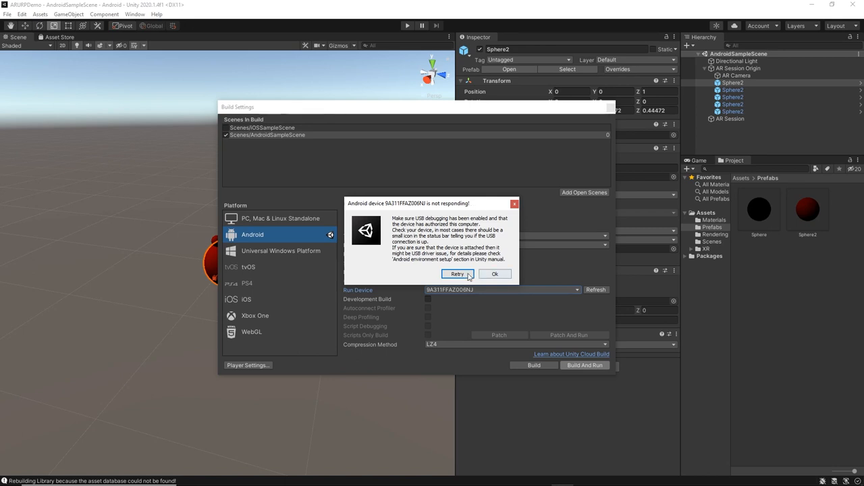
click(457, 273)
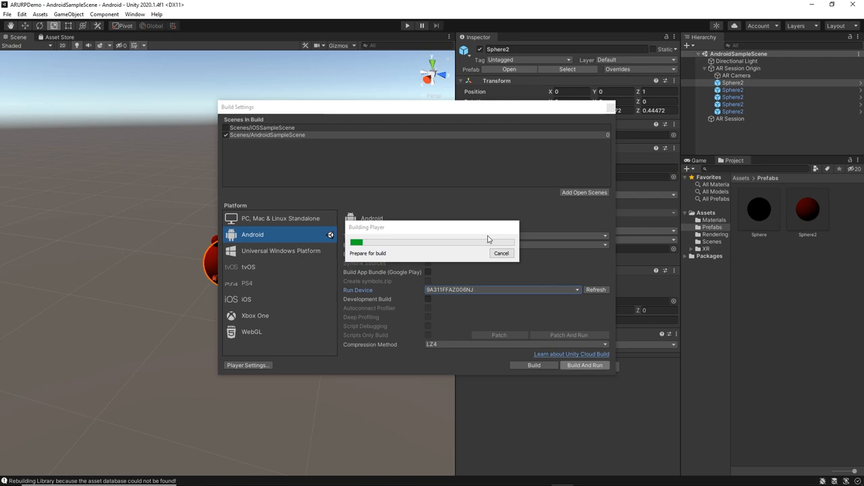